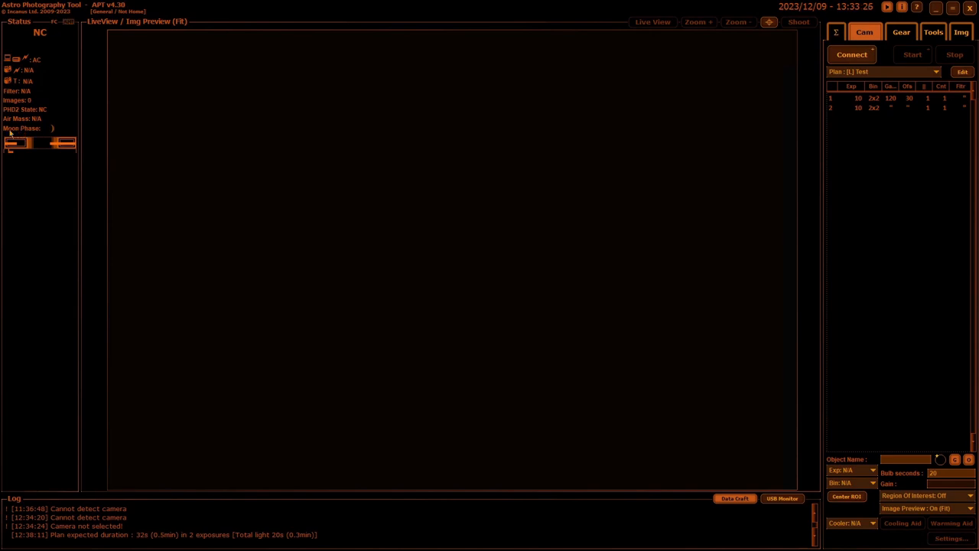
mouse_move(67, 166)
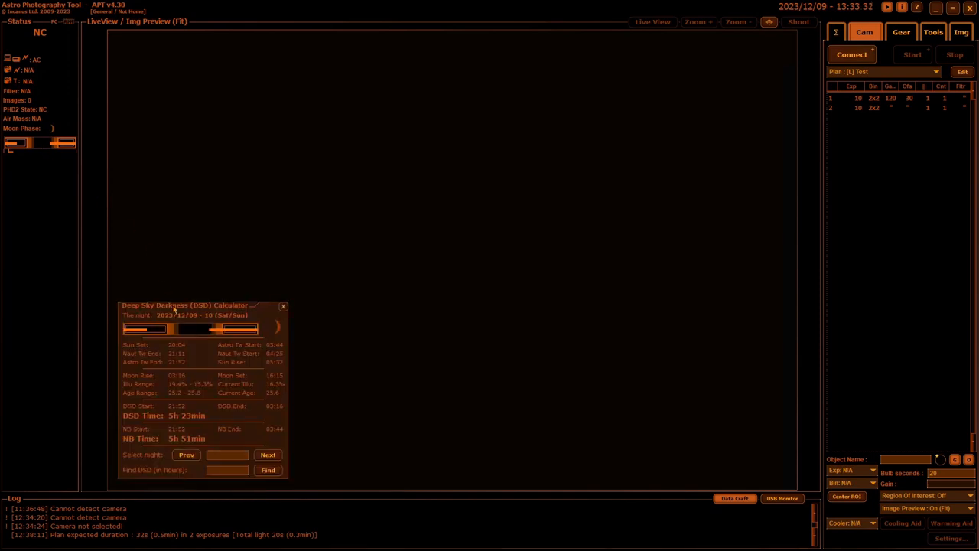
Move the DSD Calculator window to the centre of the preview area
drag(184, 304, 445, 134)
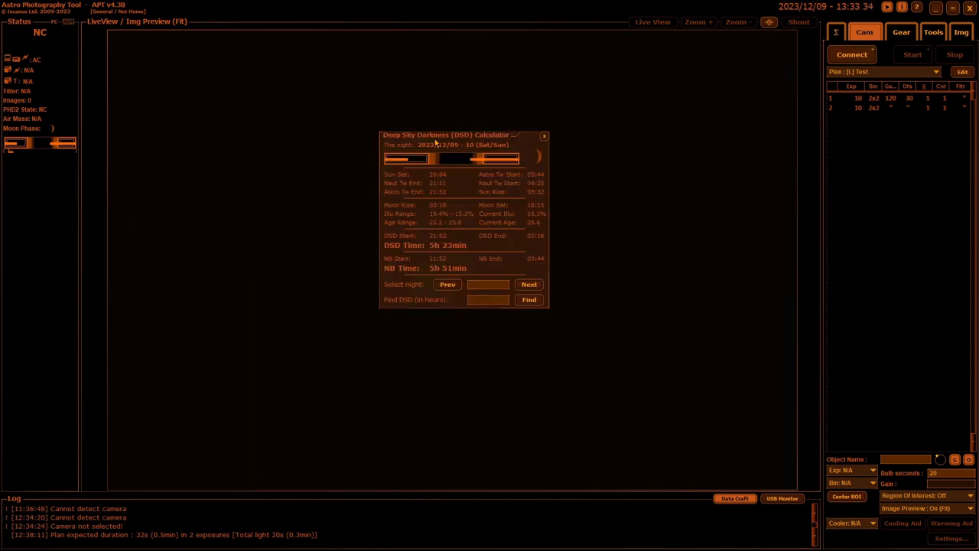
mouse_move(540, 162)
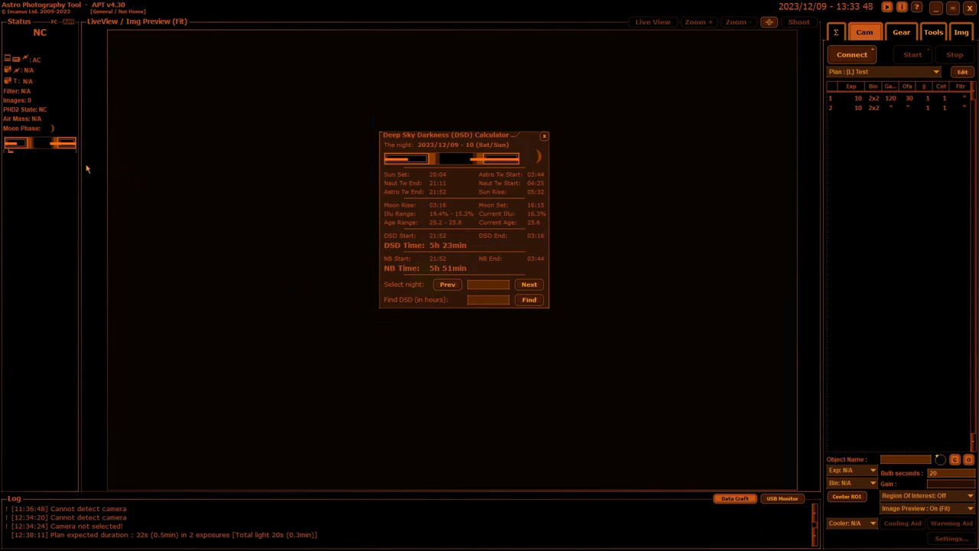
mouse_move(29, 156)
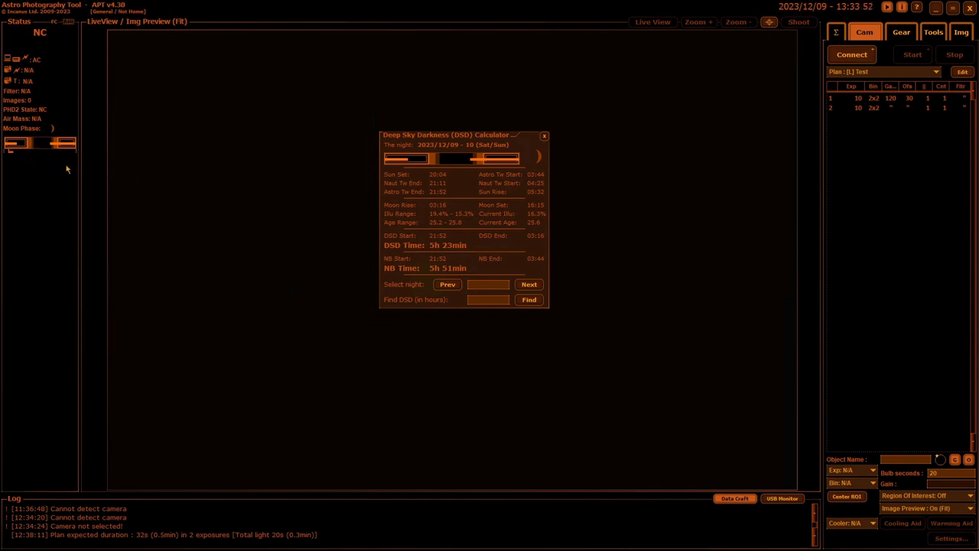
mouse_move(450, 224)
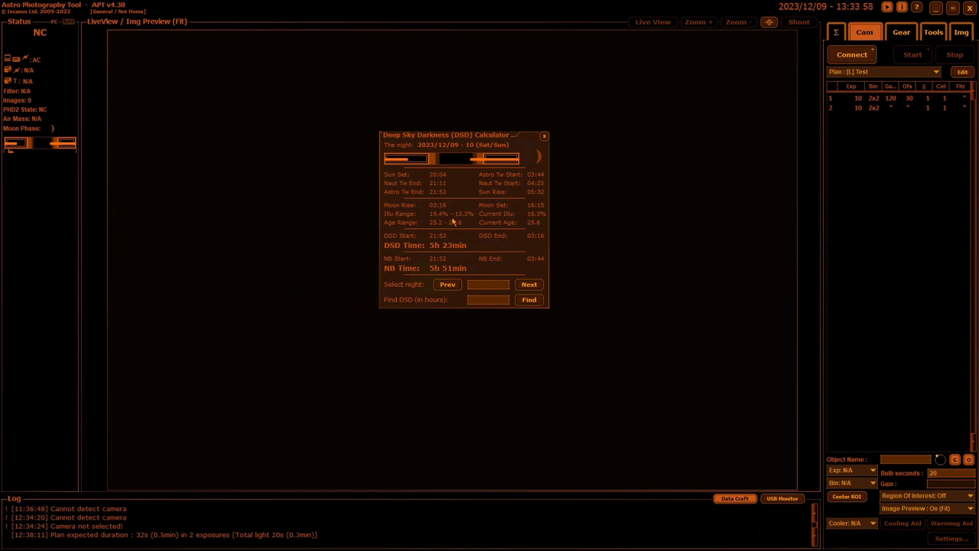
mouse_move(483, 218)
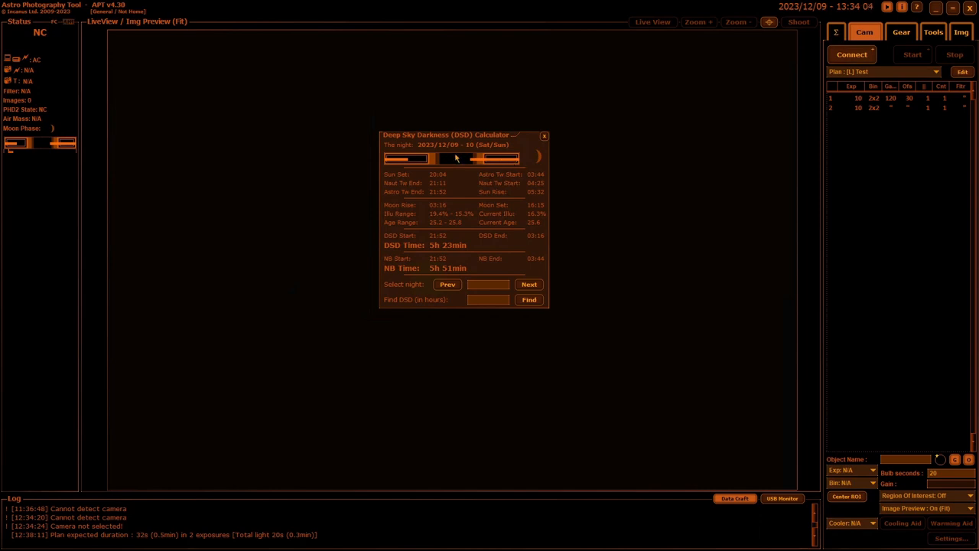
mouse_move(459, 158)
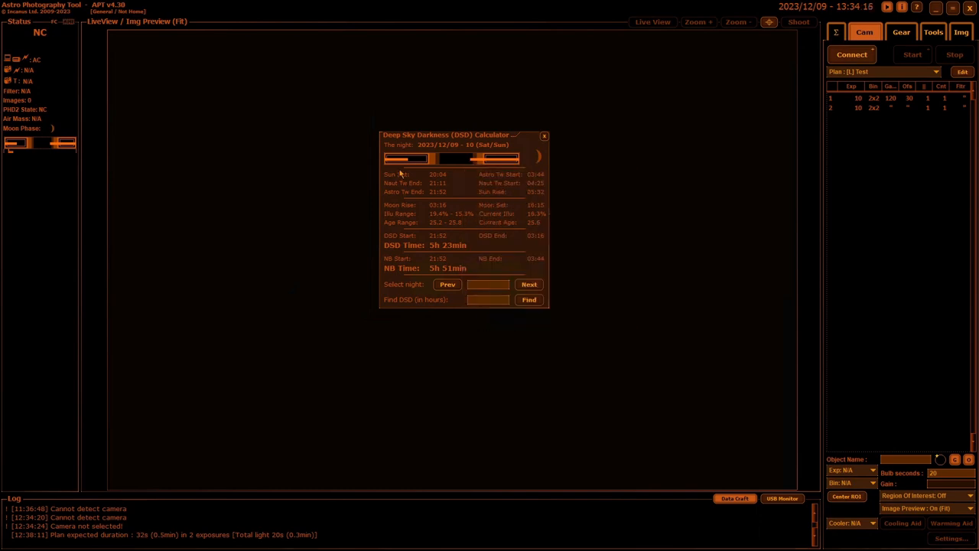
mouse_move(431, 172)
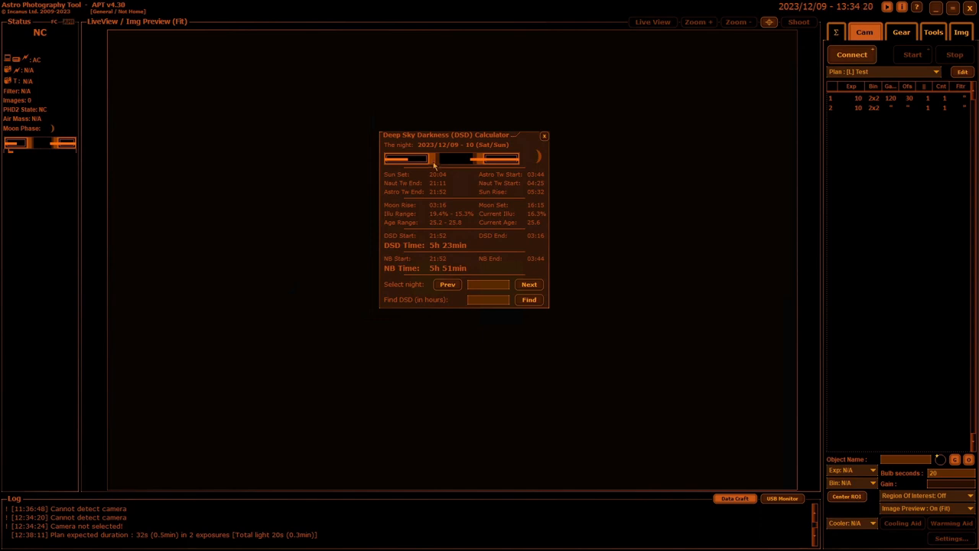
mouse_move(462, 184)
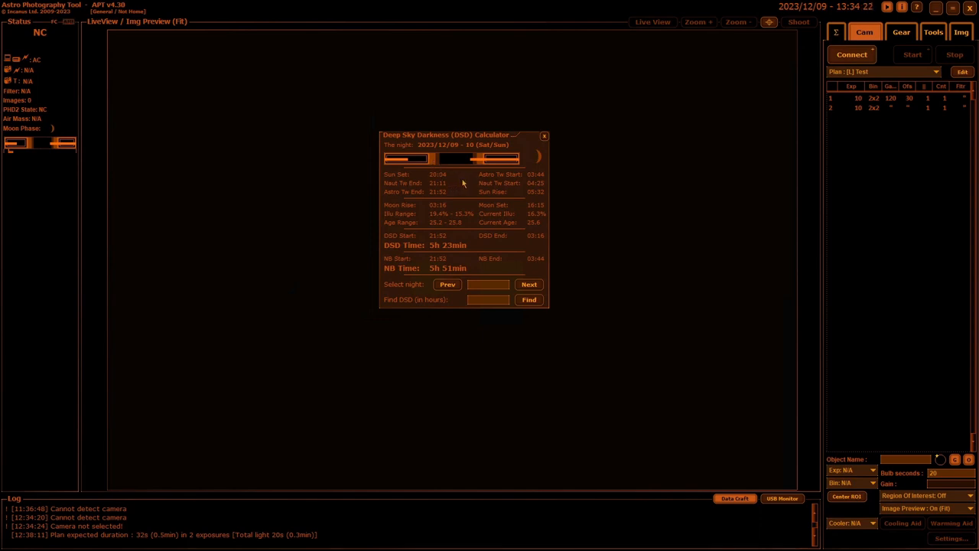
mouse_move(456, 186)
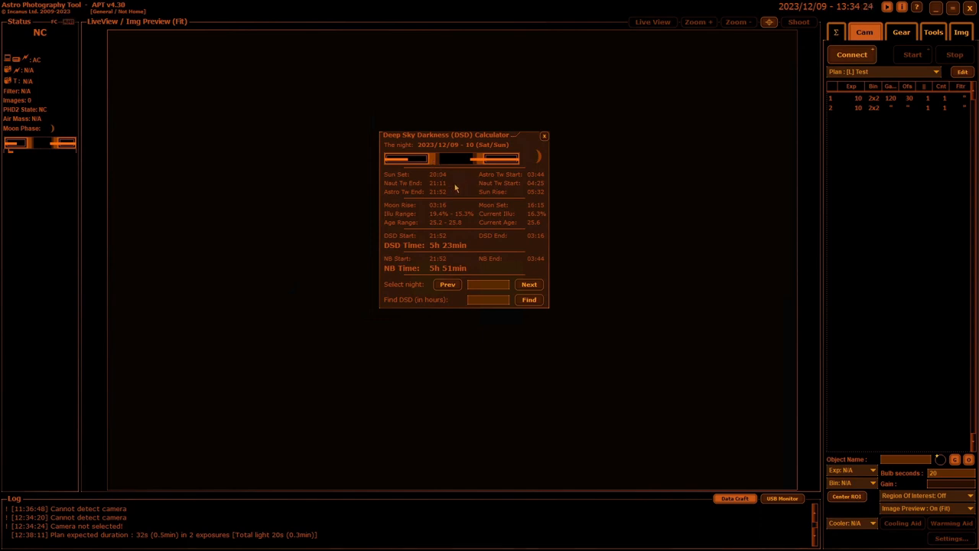
mouse_move(468, 190)
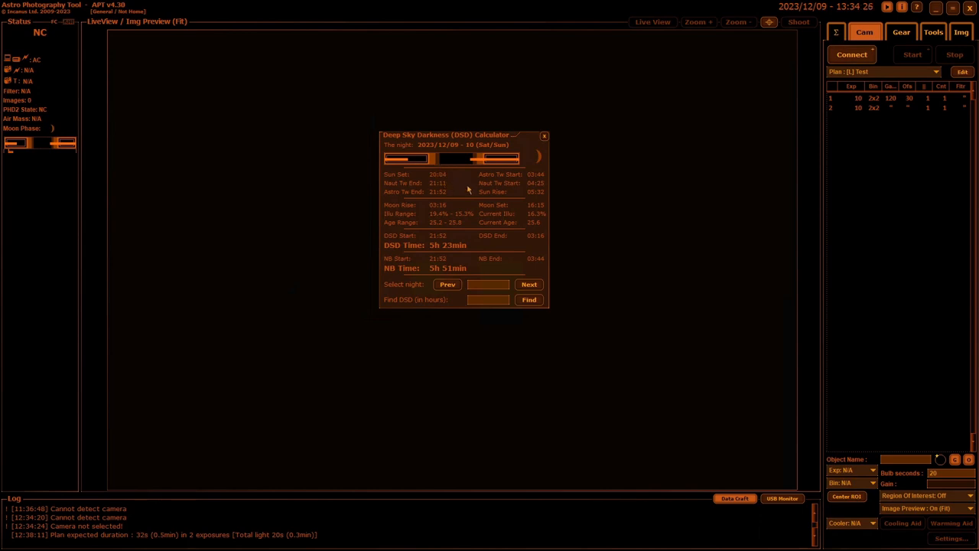
mouse_move(474, 175)
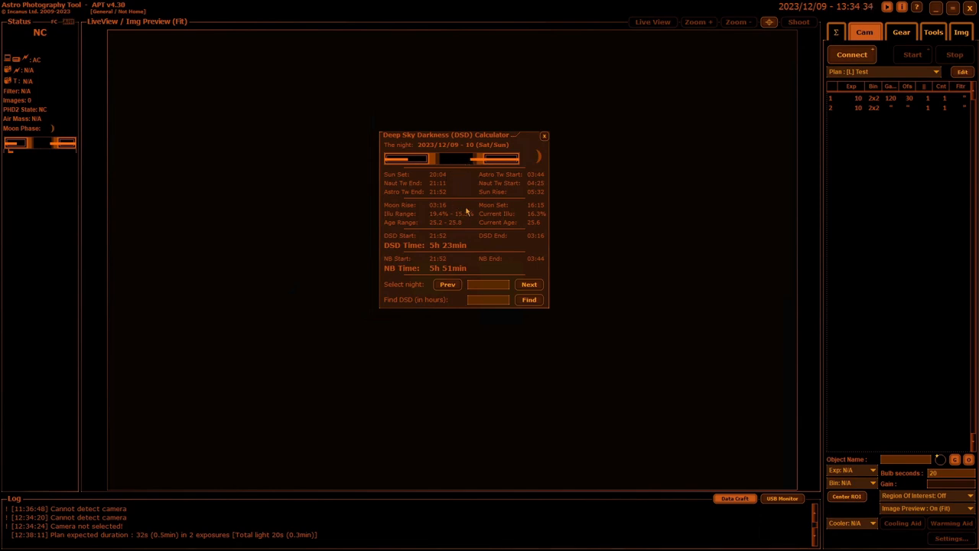
mouse_move(471, 152)
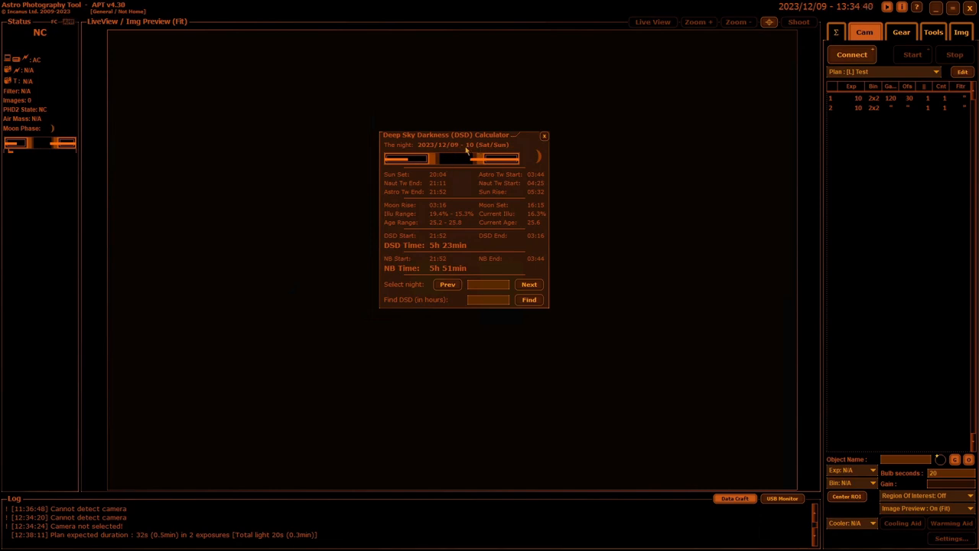
mouse_move(466, 211)
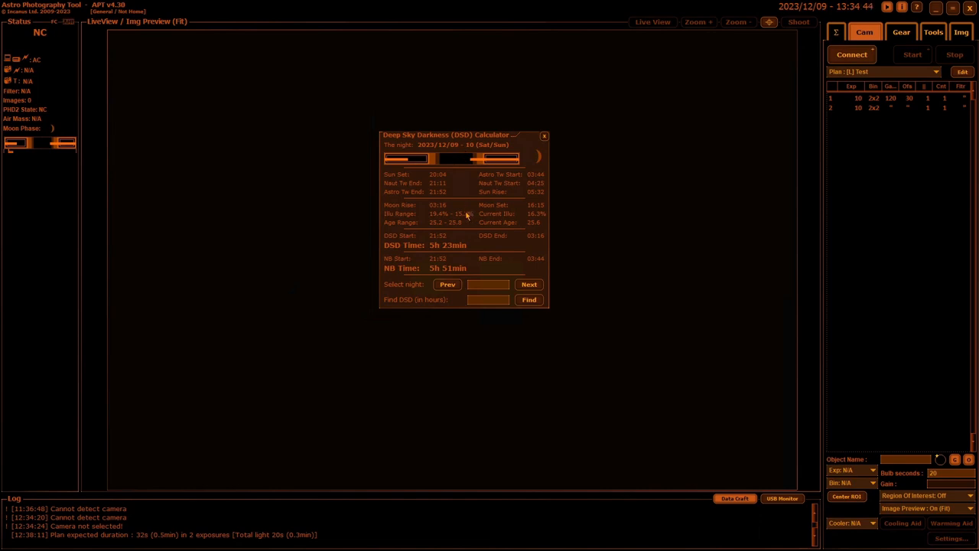
mouse_move(474, 211)
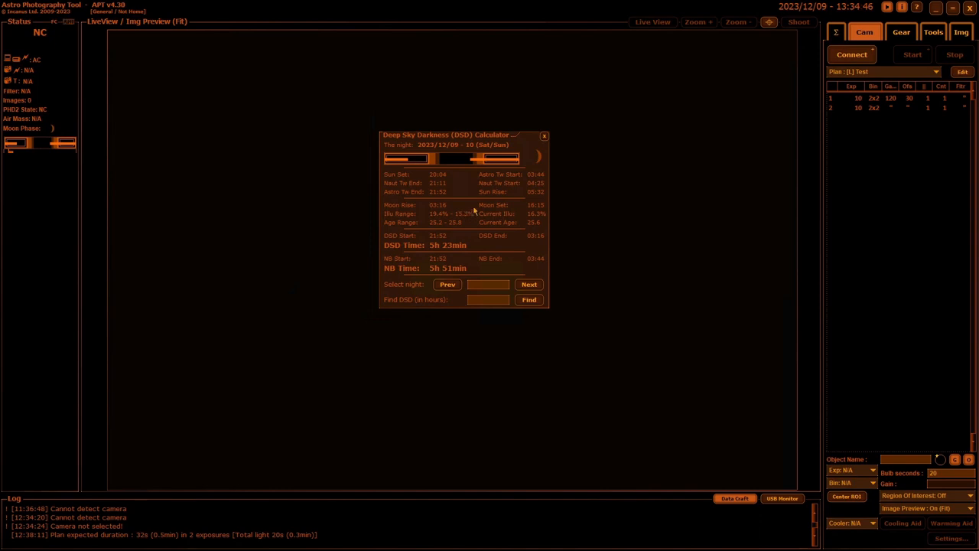
mouse_move(399, 176)
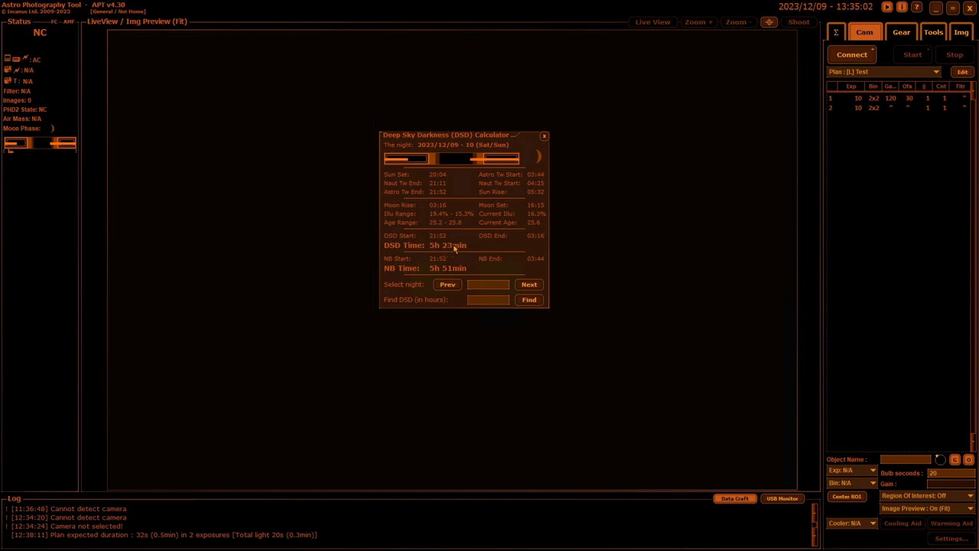
mouse_move(467, 246)
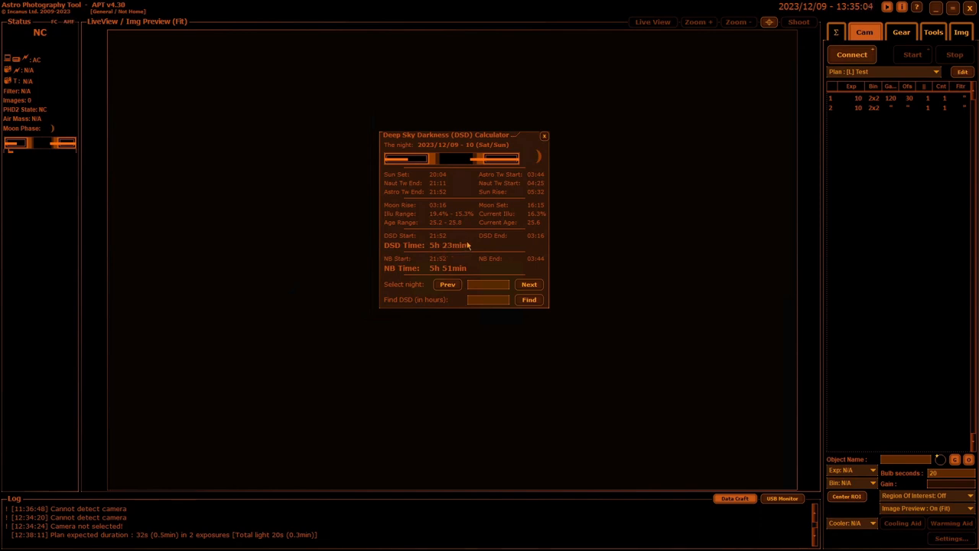
mouse_move(438, 245)
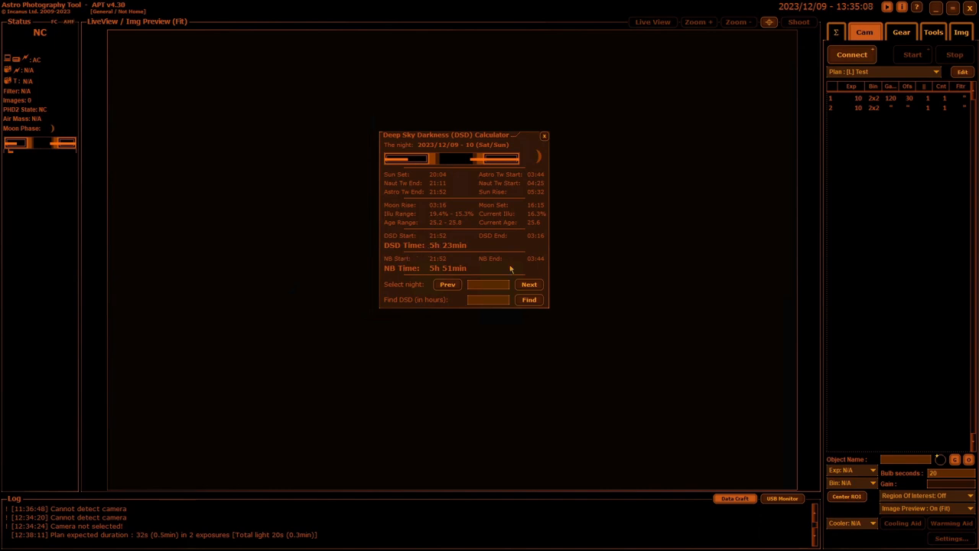
mouse_move(442, 263)
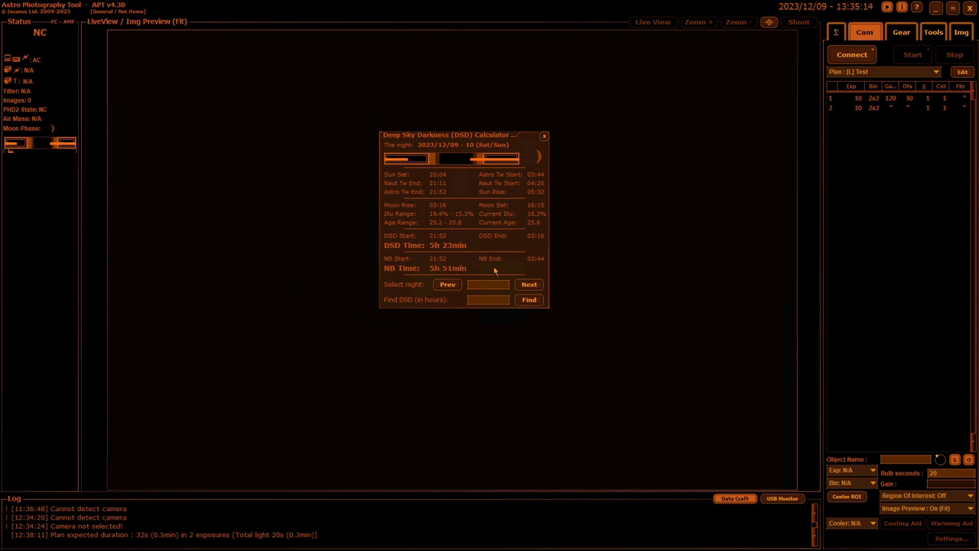
mouse_move(483, 269)
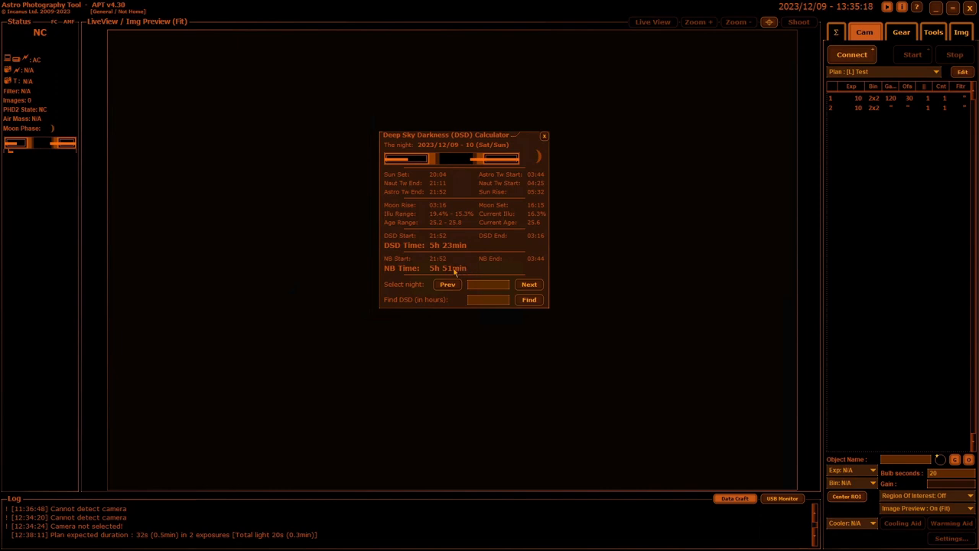
mouse_move(493, 263)
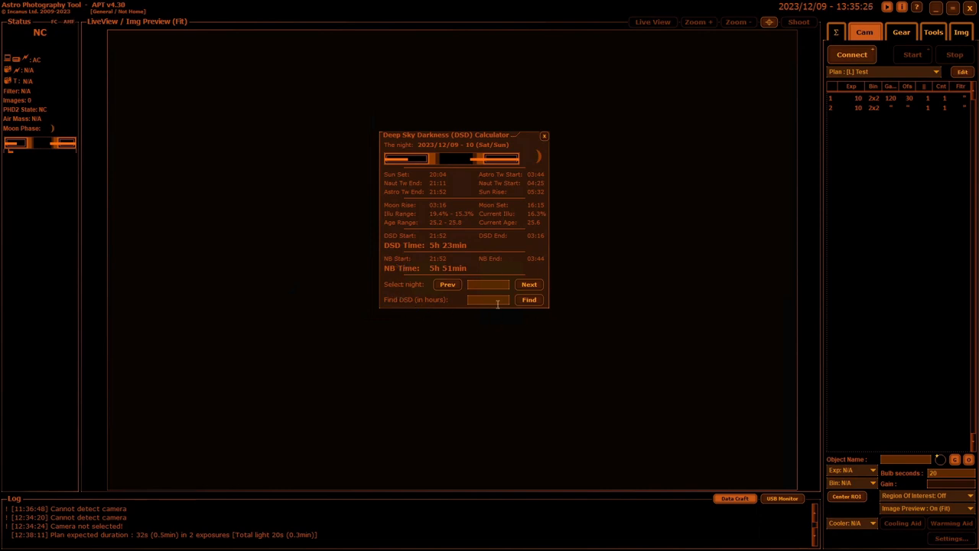
mouse_move(514, 266)
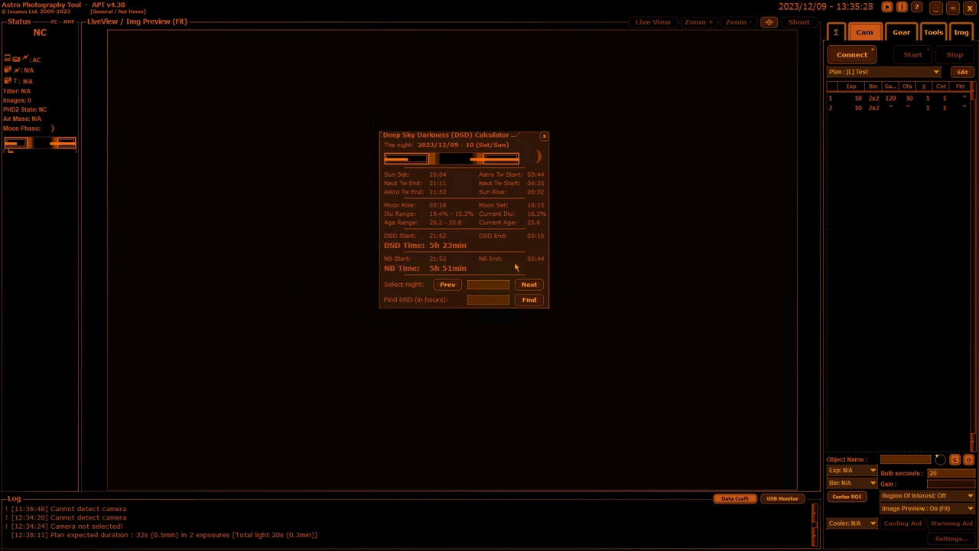
mouse_move(542, 291)
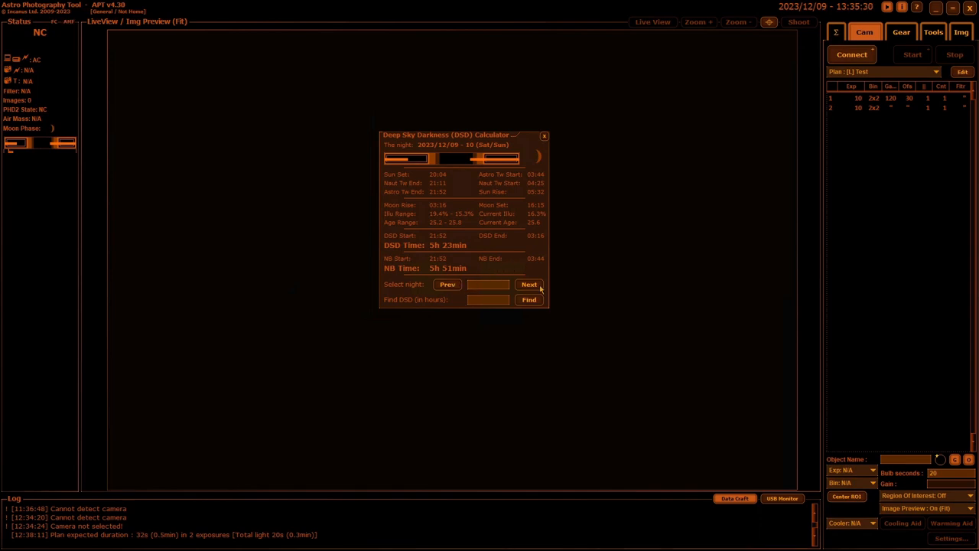
Step the calculator to the next night and back to 2023/12/09–10 (5h 23min DSD)
click(529, 283)
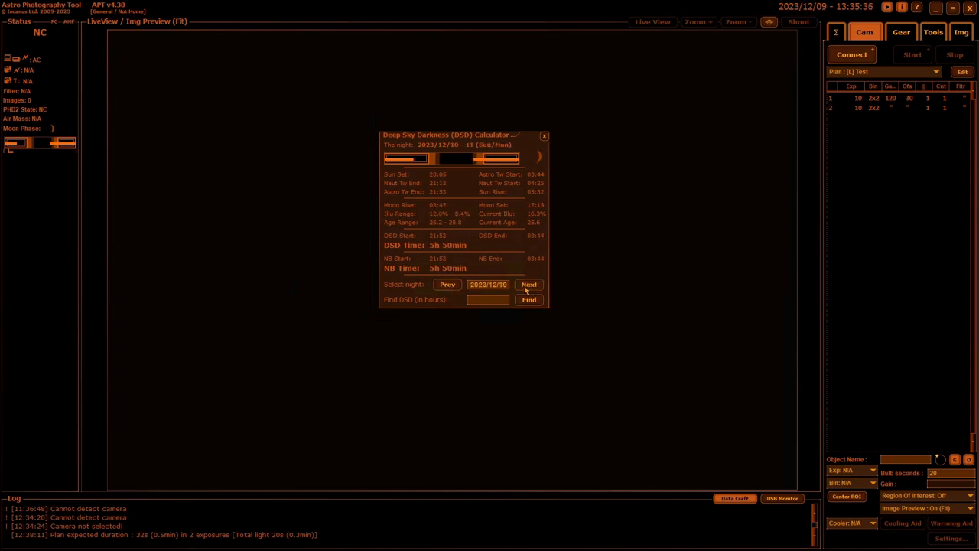
mouse_move(474, 276)
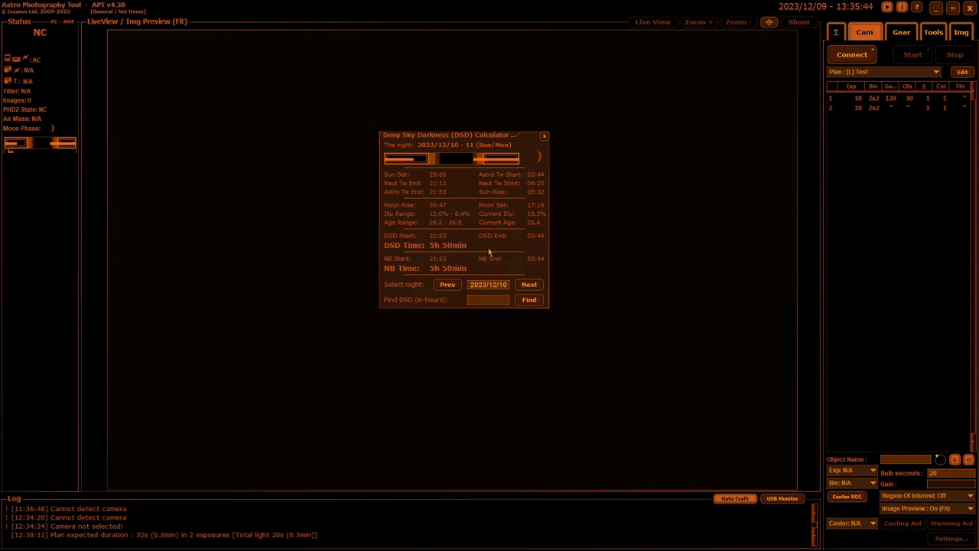
mouse_move(441, 257)
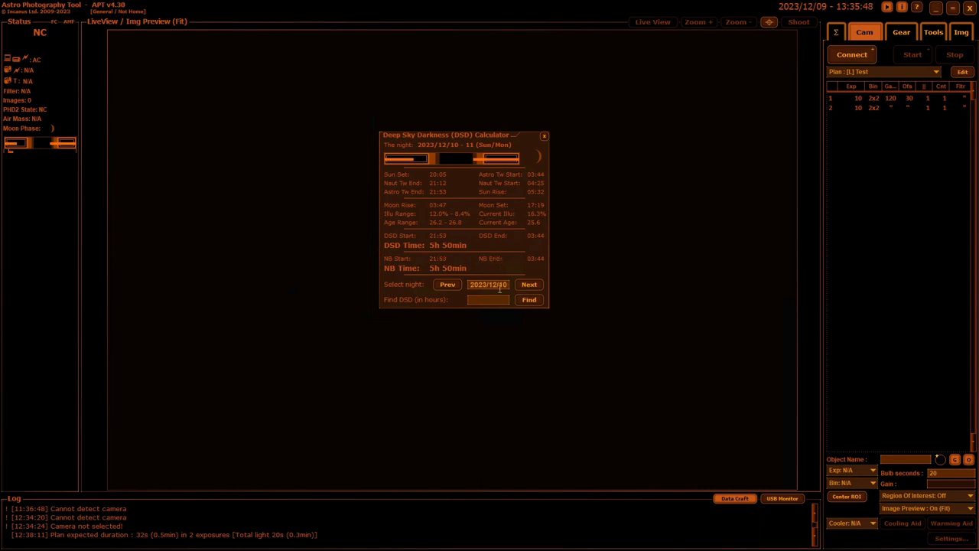
triple_click(488, 283)
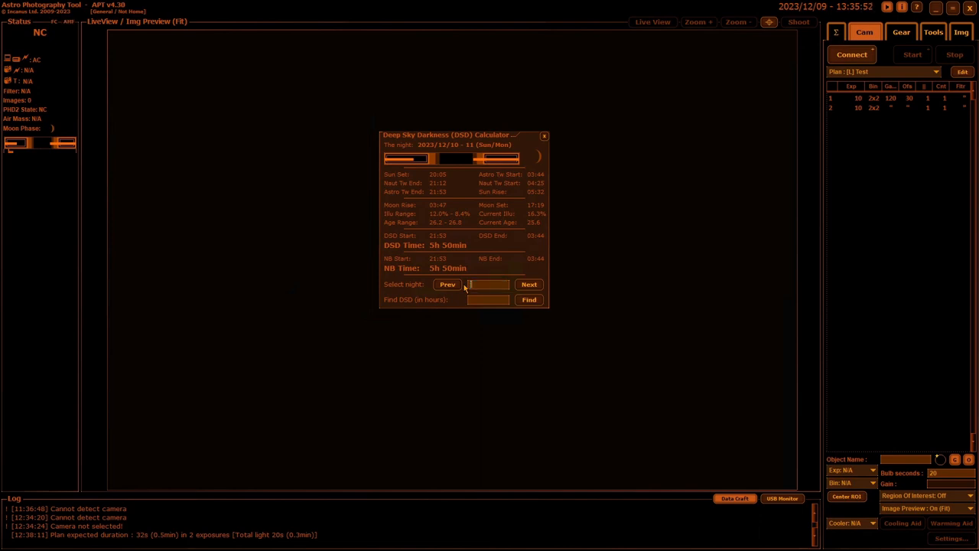
click(447, 283)
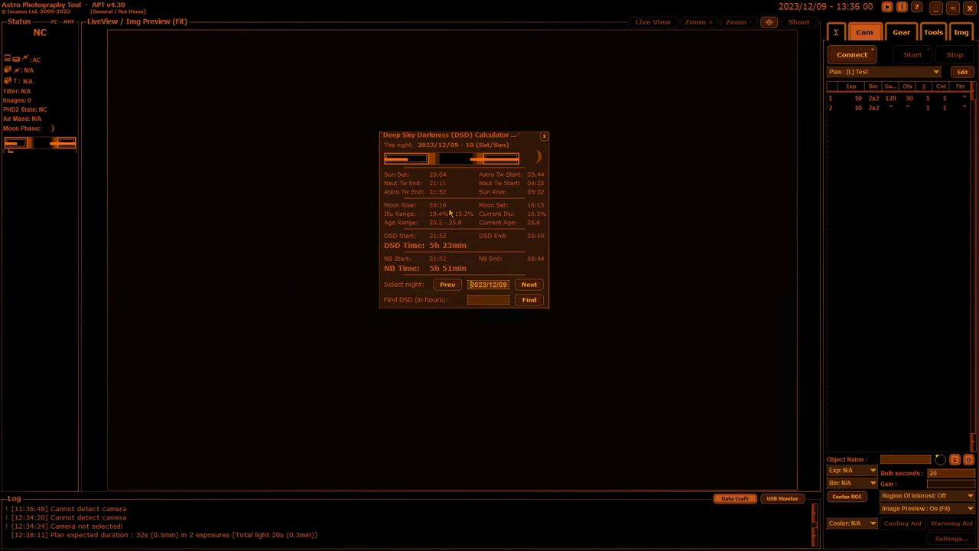
mouse_move(462, 263)
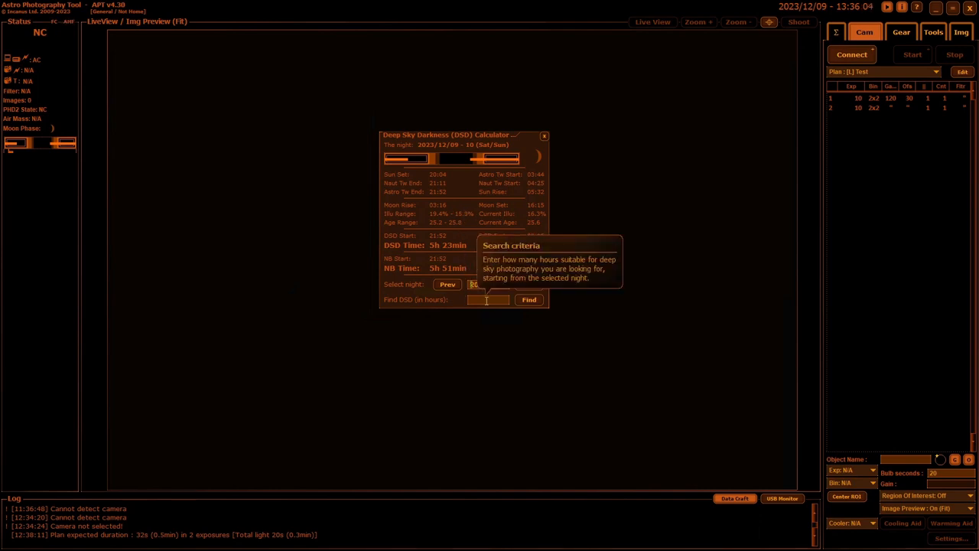
Set the Find DSD criterion to 6 hours, landing on 2024/01/10–11 with 6h 1min
text(6.0)
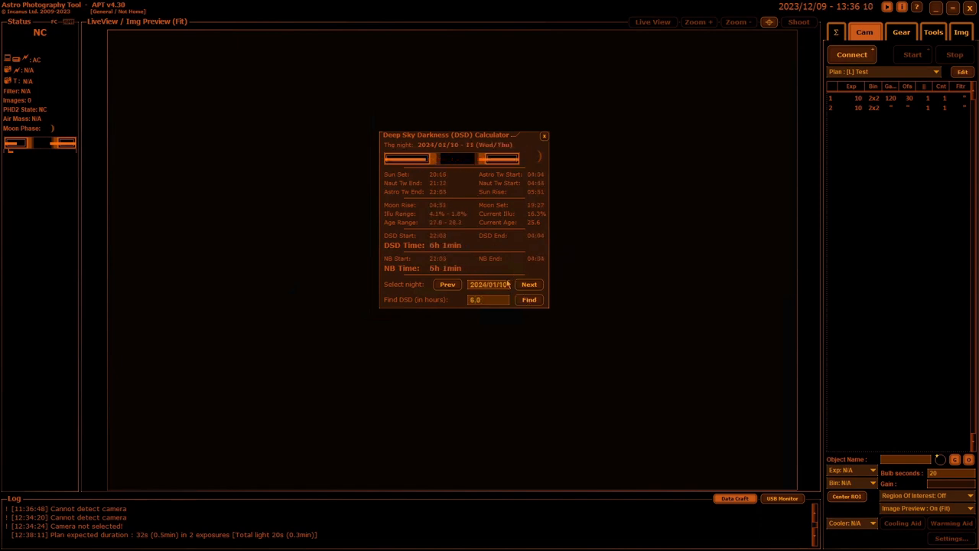
mouse_move(489, 283)
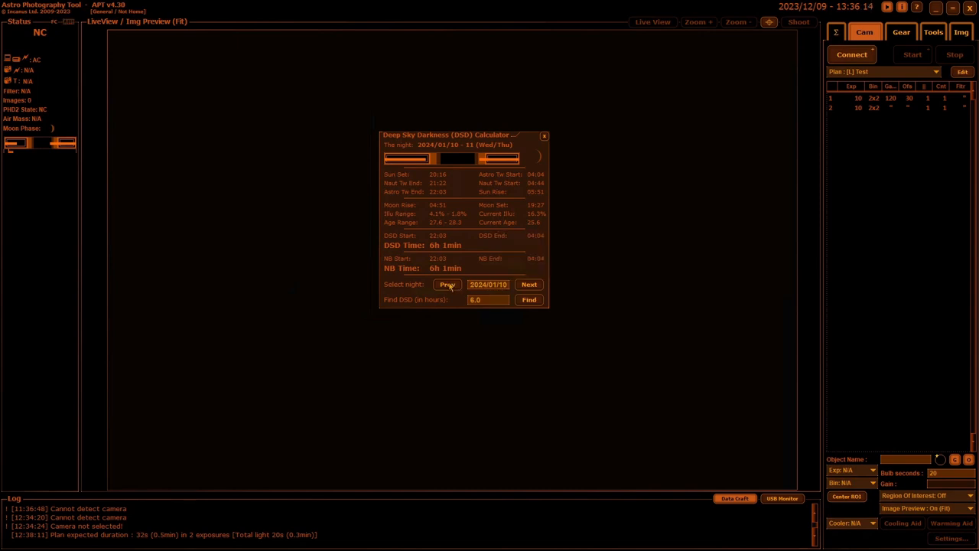
mouse_move(451, 294)
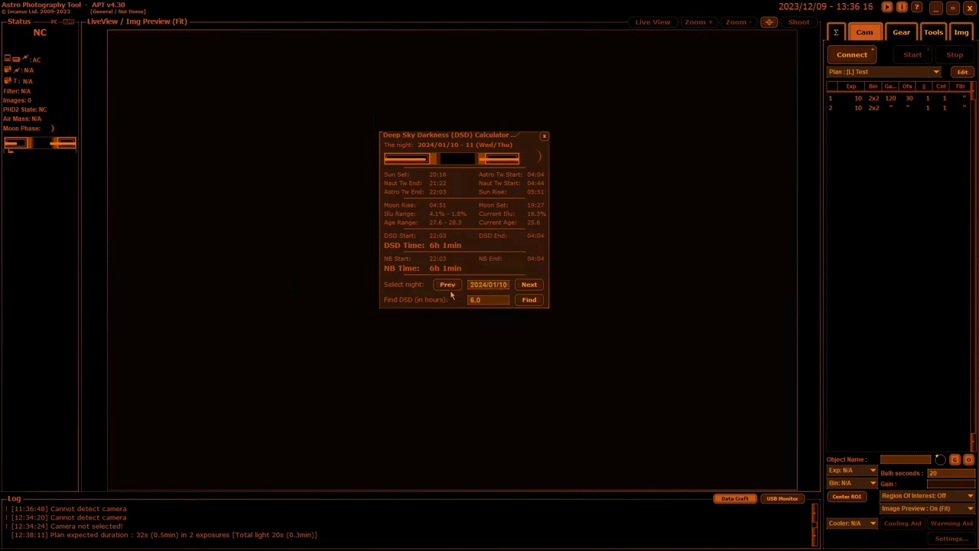
click(488, 298)
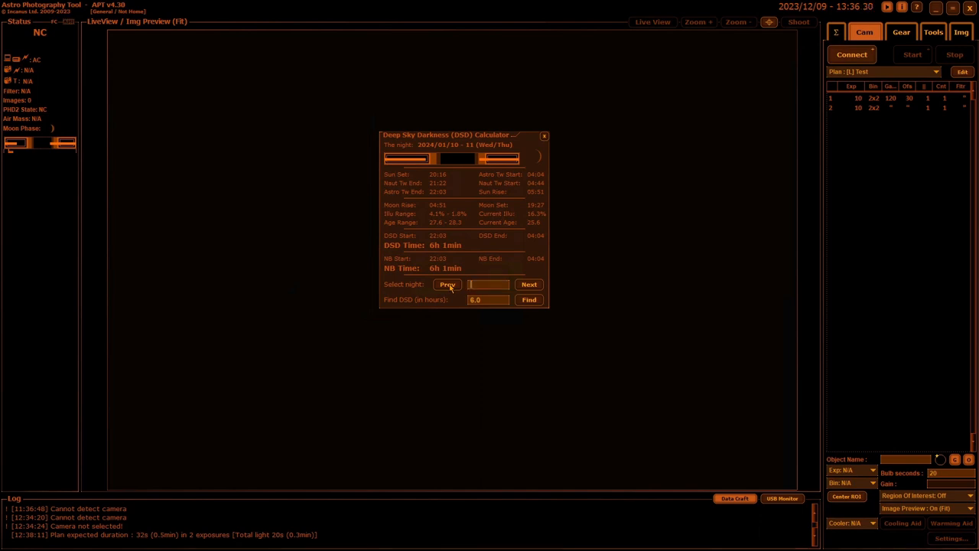
Search again from 2023/12/09 for a 6-hour night; none found within 60 nights, dismiss the Result message
click(446, 283)
text(6.5)
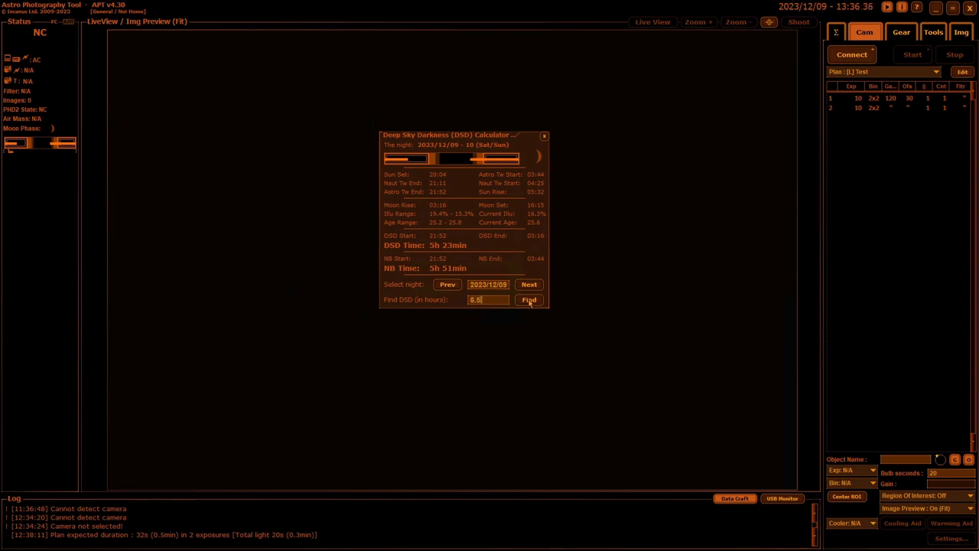
click(529, 283)
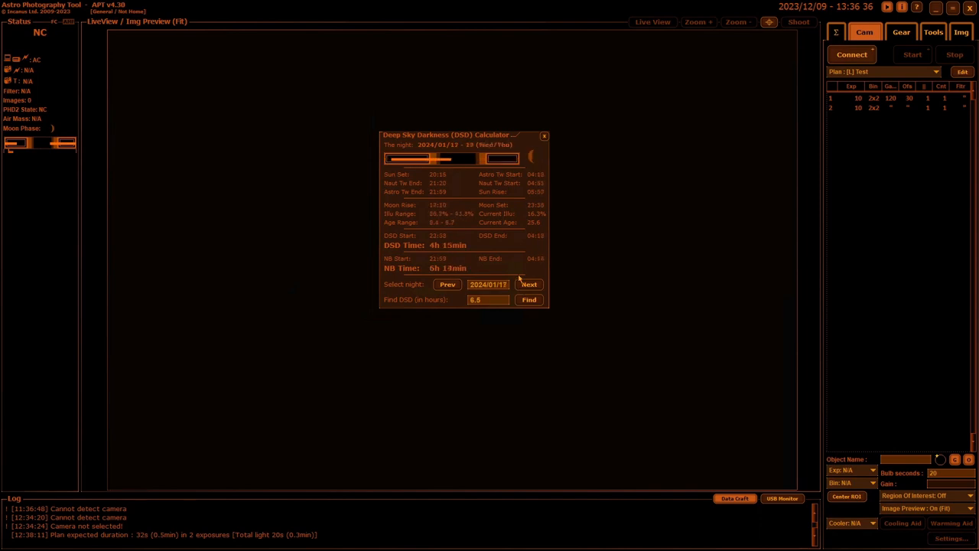
click(530, 298)
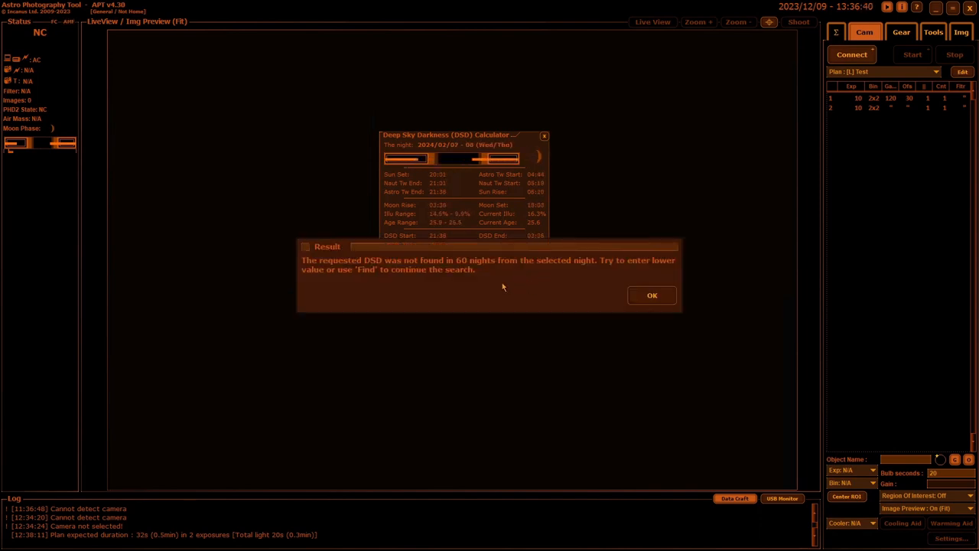
mouse_move(560, 289)
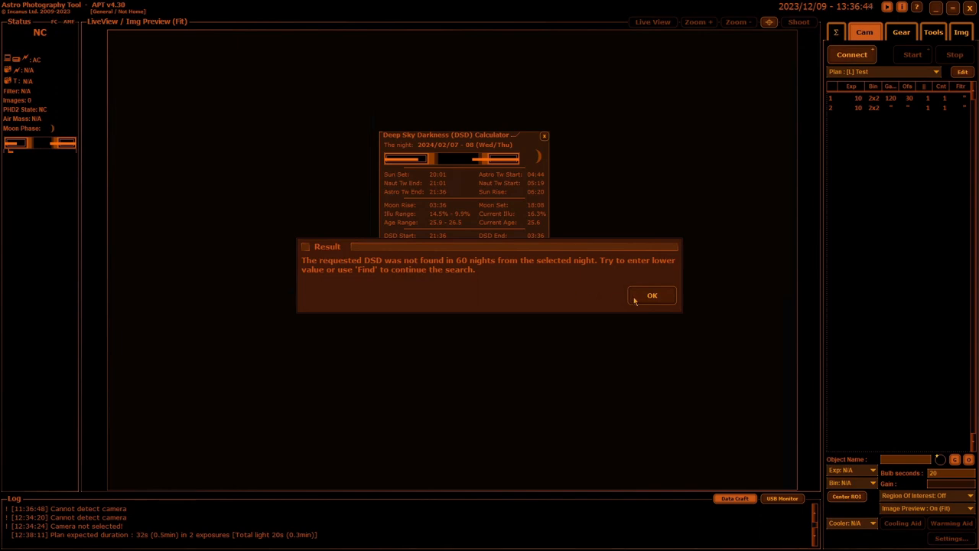
click(652, 295)
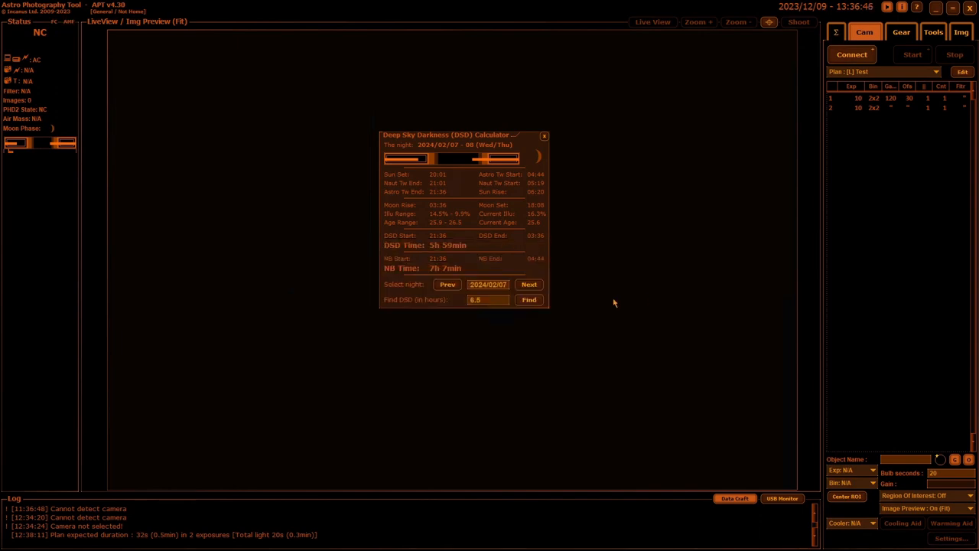
mouse_move(554, 302)
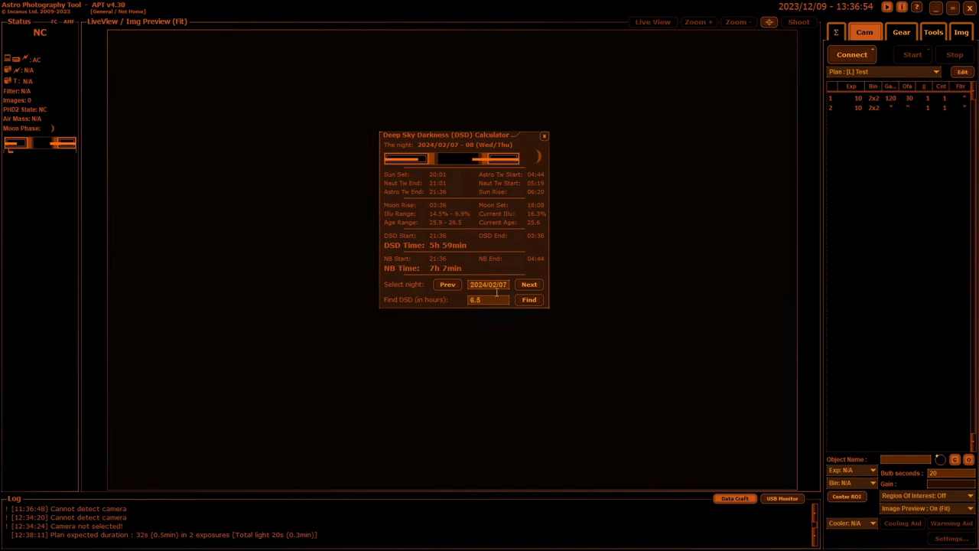
Advance to the night of 2024/02/08–09 showing 7h 10min of DSD time
click(529, 283)
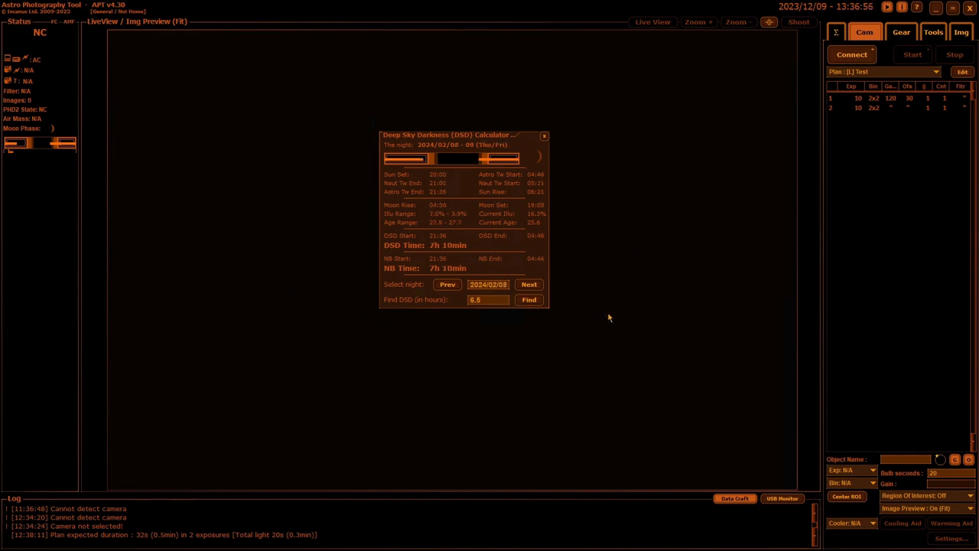
mouse_move(497, 294)
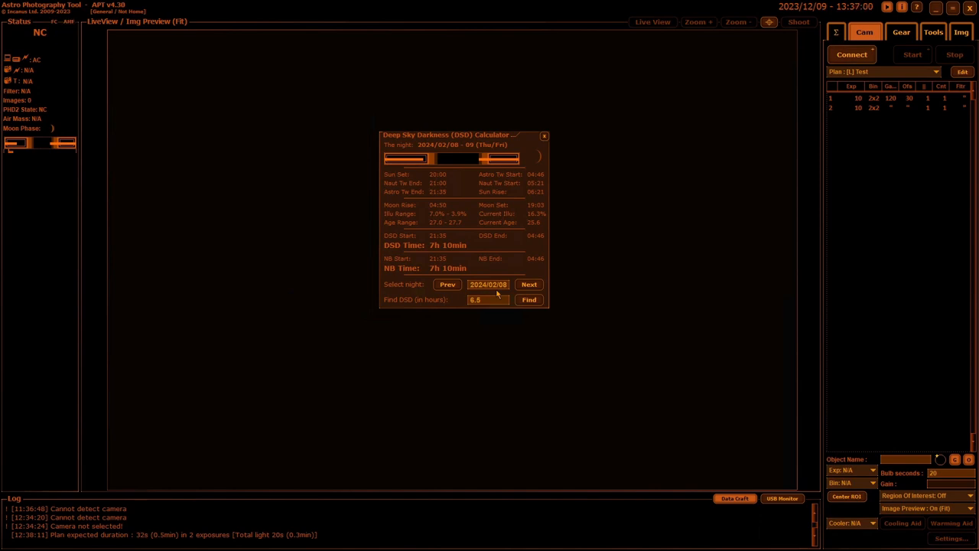
mouse_move(511, 293)
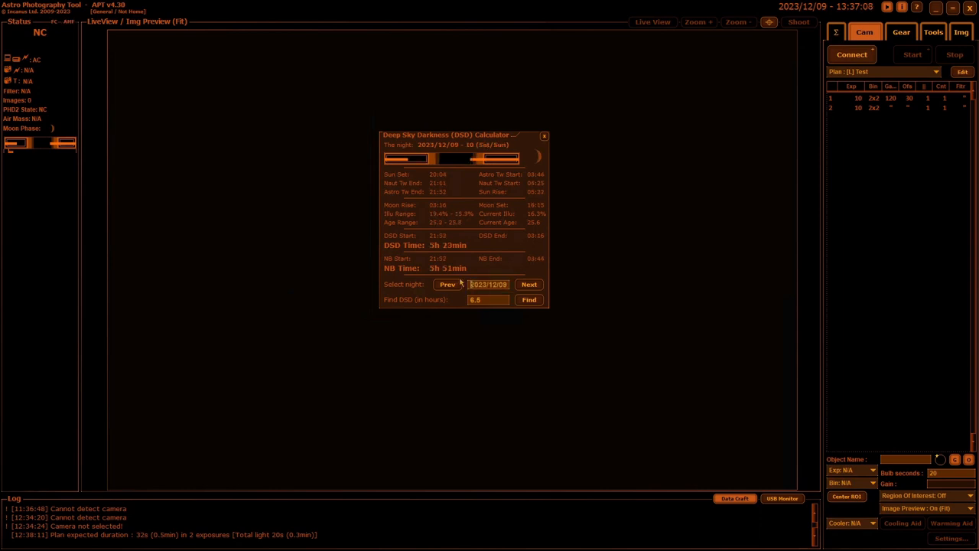
mouse_move(482, 250)
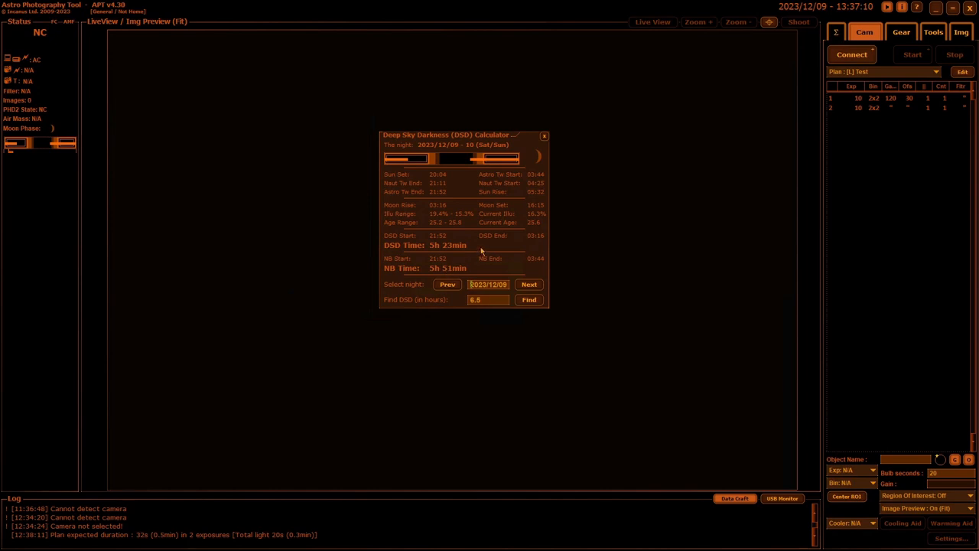
mouse_move(506, 298)
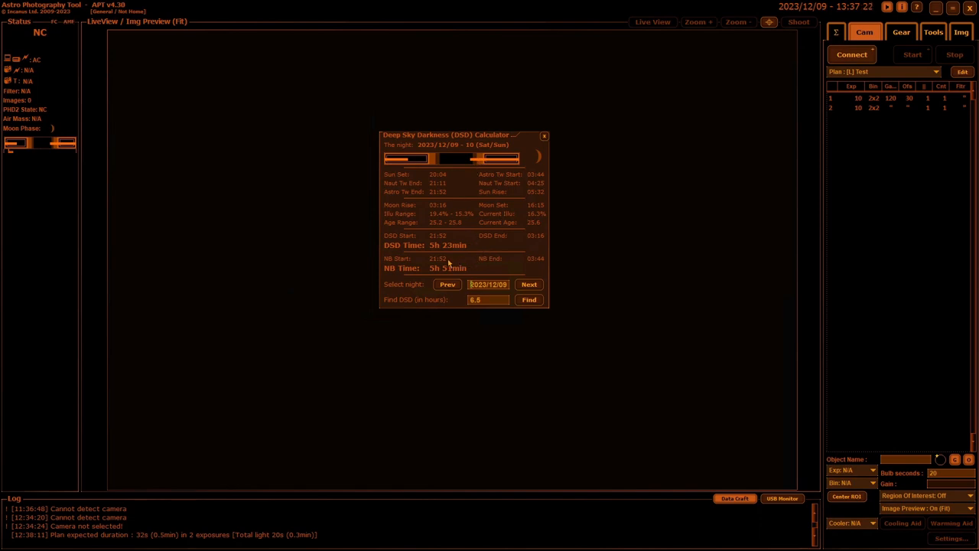
mouse_move(496, 272)
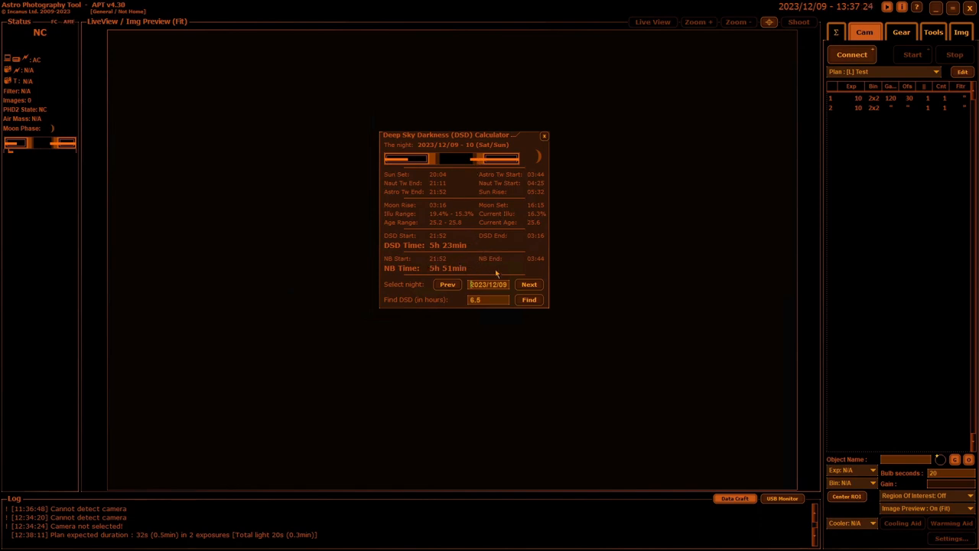
mouse_move(465, 221)
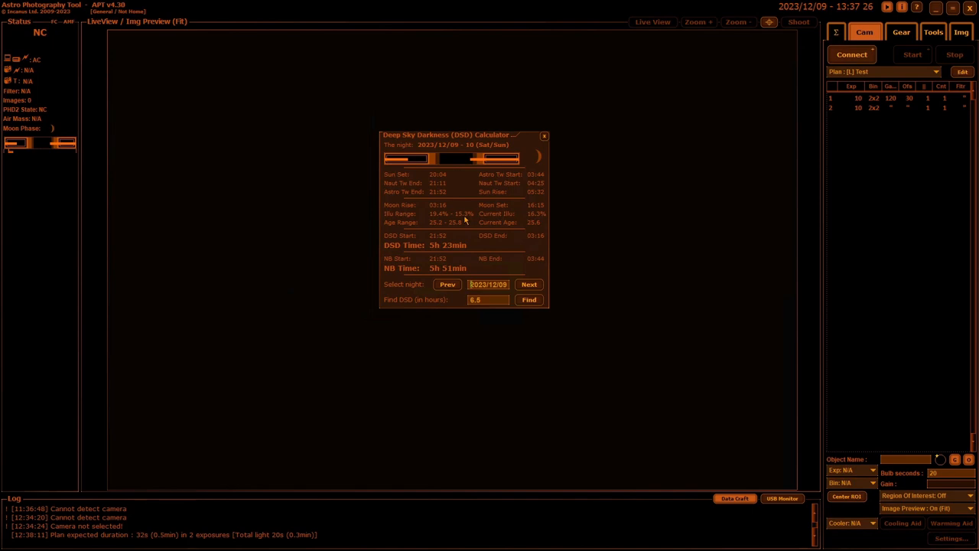
mouse_move(312, 208)
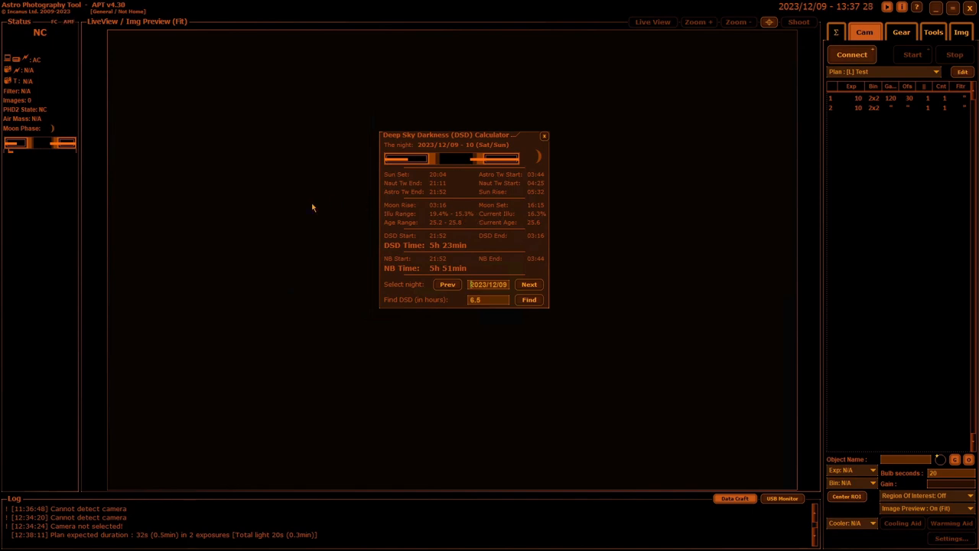
mouse_move(376, 273)
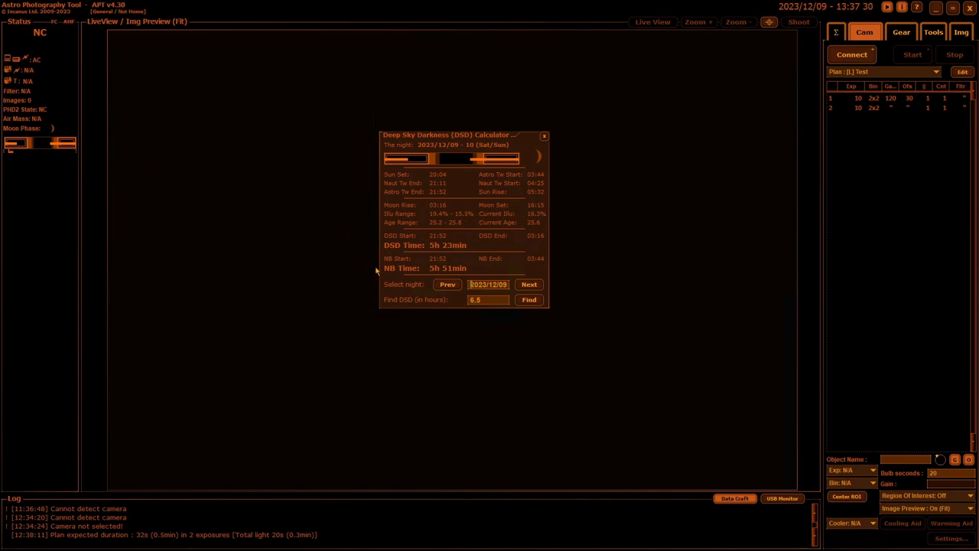
mouse_move(505, 221)
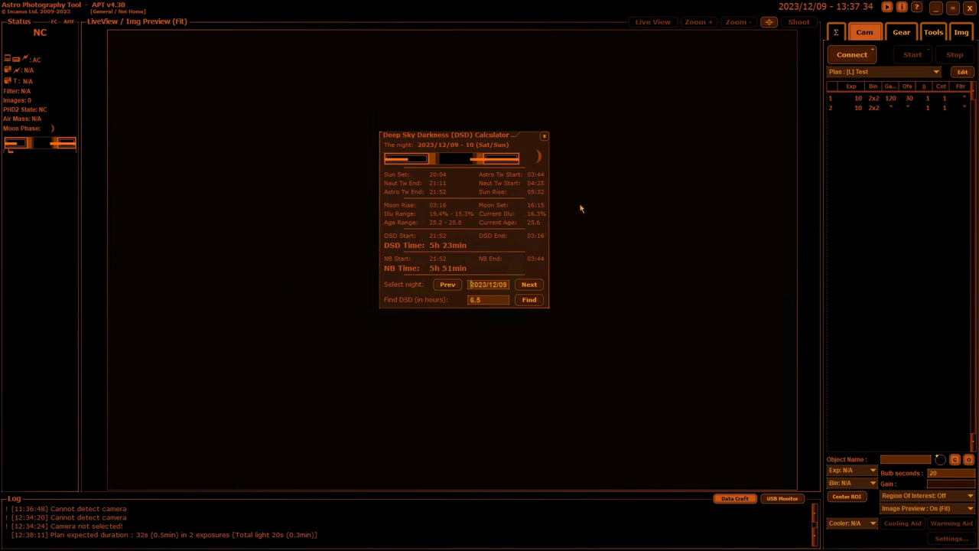
mouse_move(584, 205)
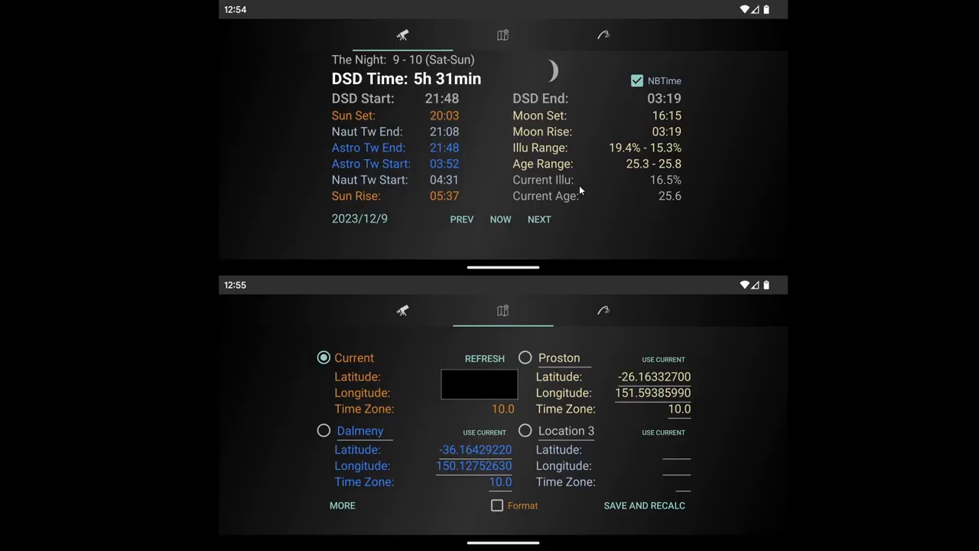
mouse_move(835, 193)
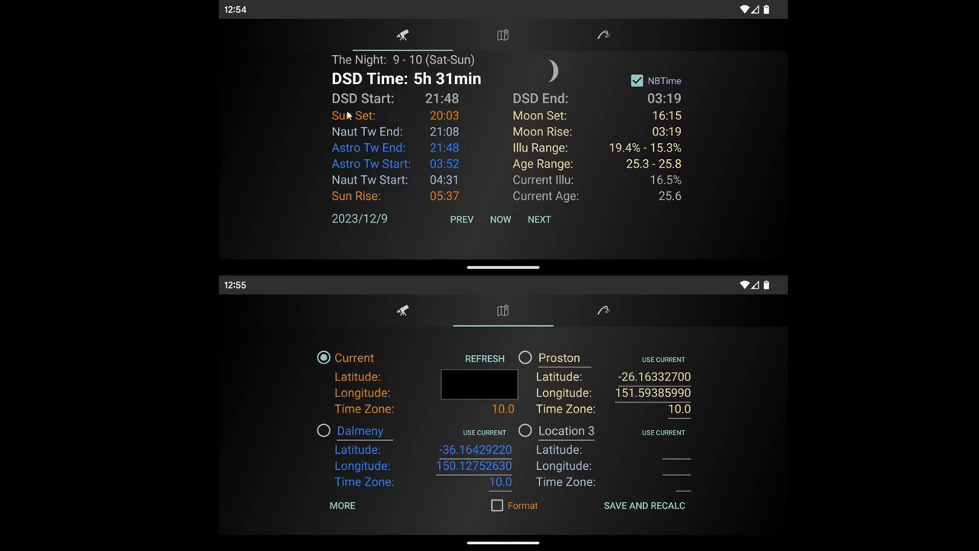
mouse_move(627, 136)
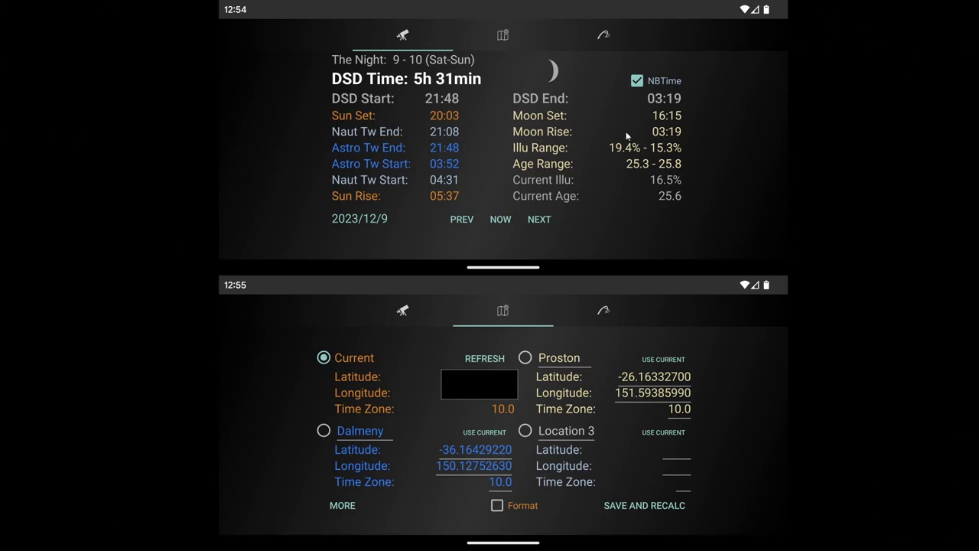
mouse_move(410, 86)
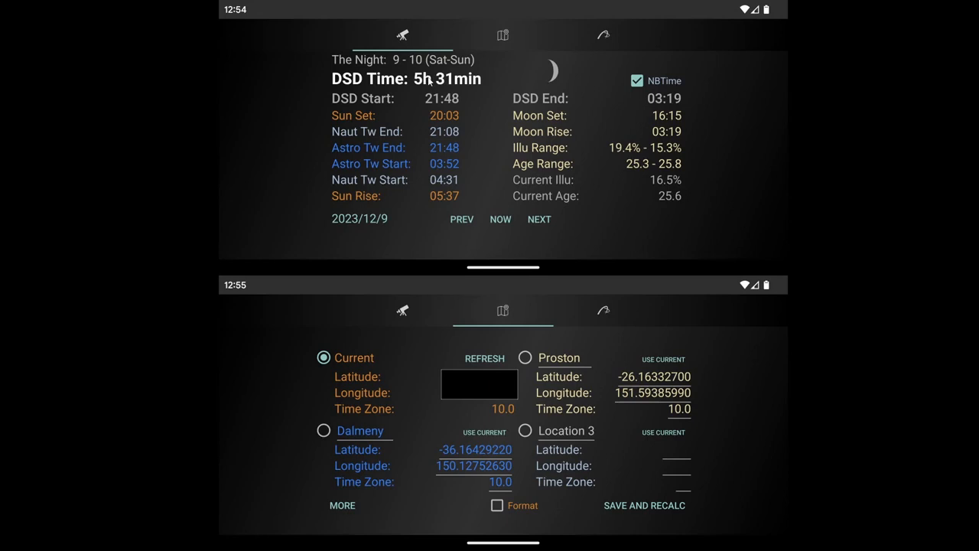
mouse_move(447, 173)
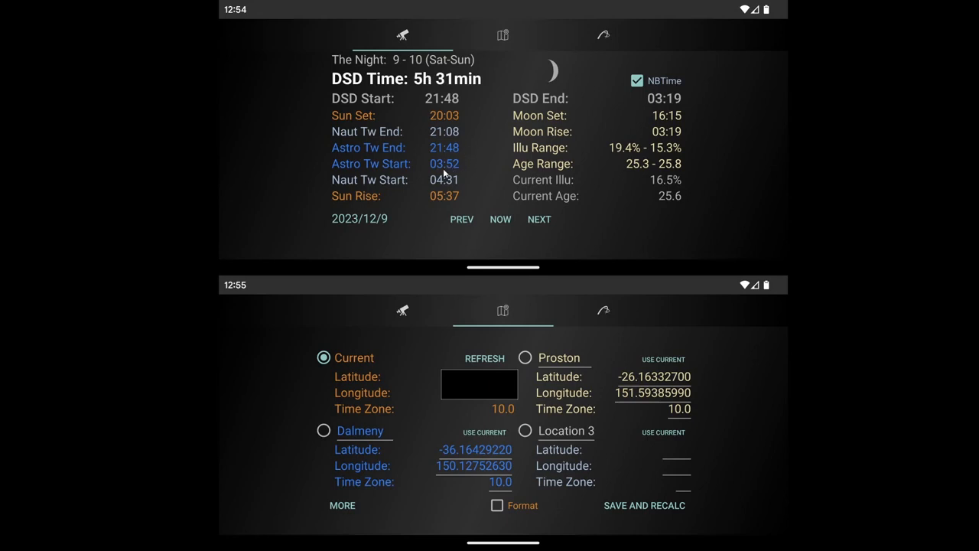
mouse_move(564, 217)
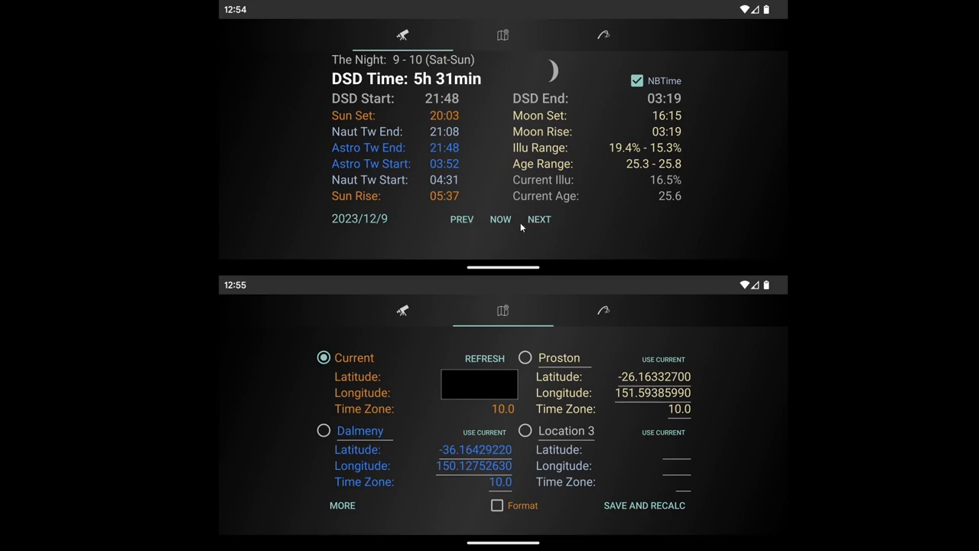
mouse_move(499, 223)
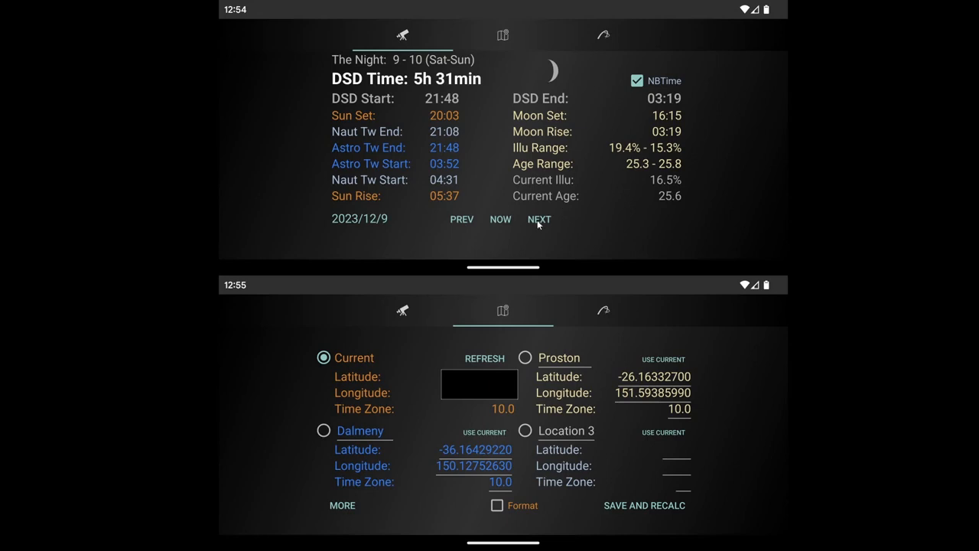
mouse_move(459, 128)
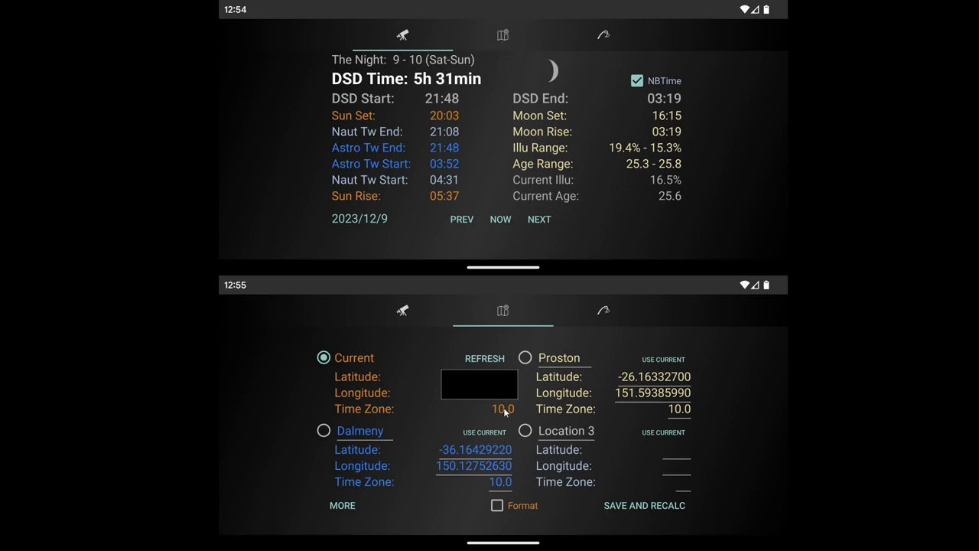
mouse_move(580, 431)
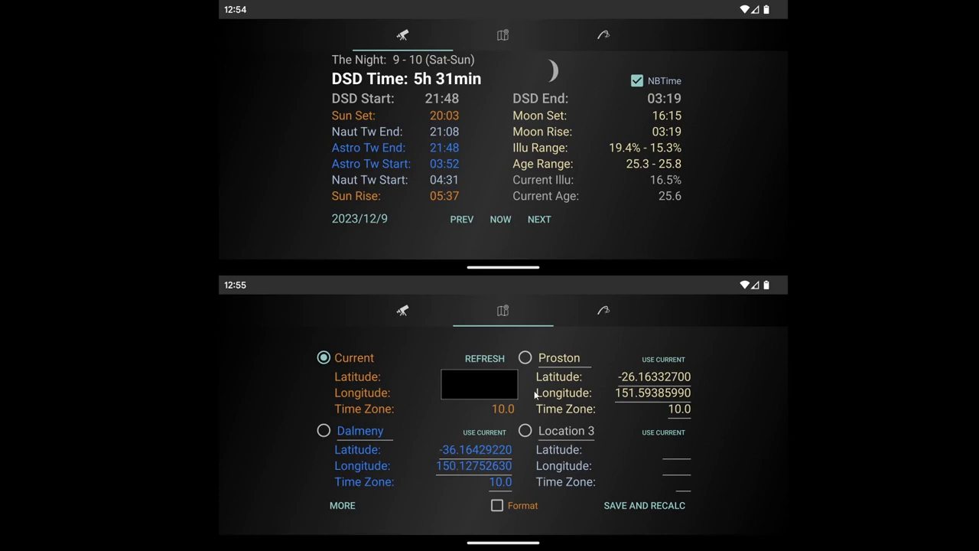
mouse_move(502, 398)
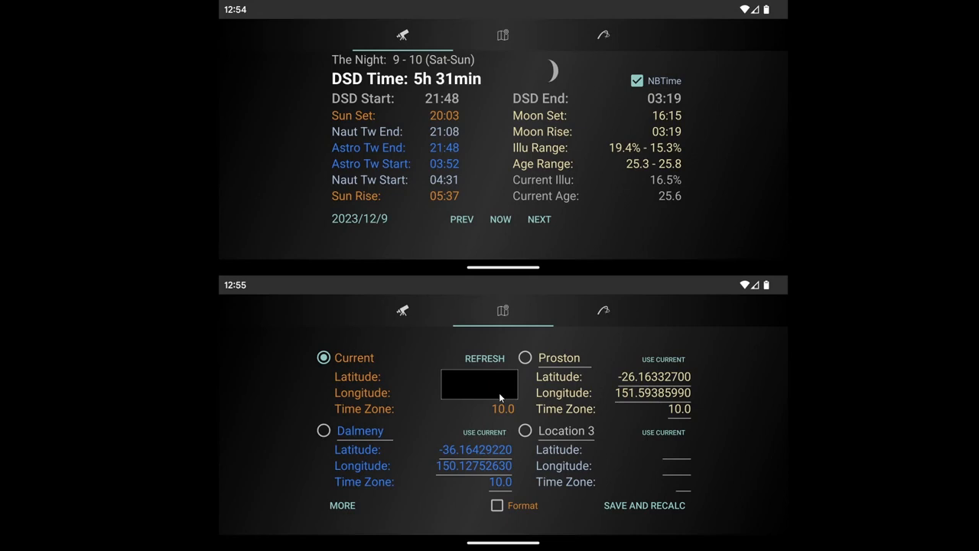
mouse_move(474, 398)
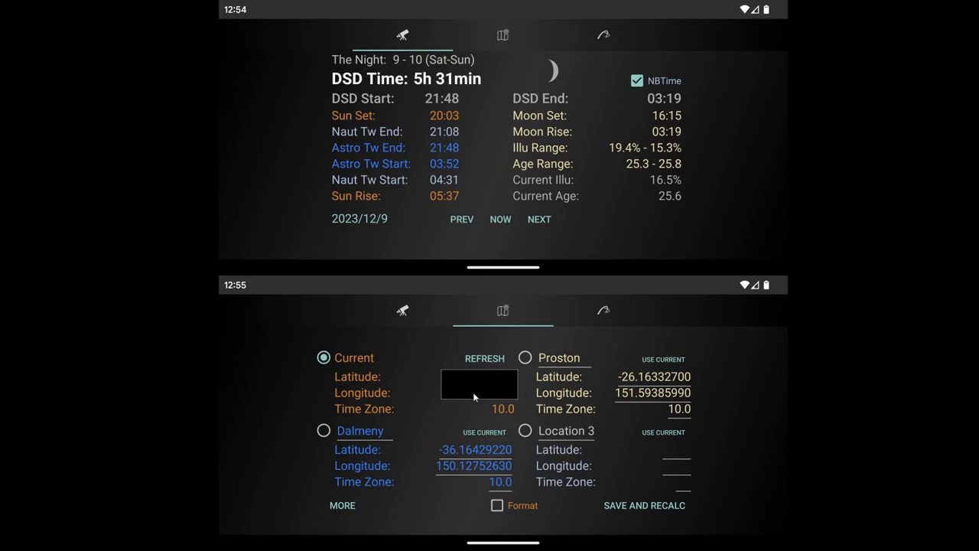
mouse_move(502, 407)
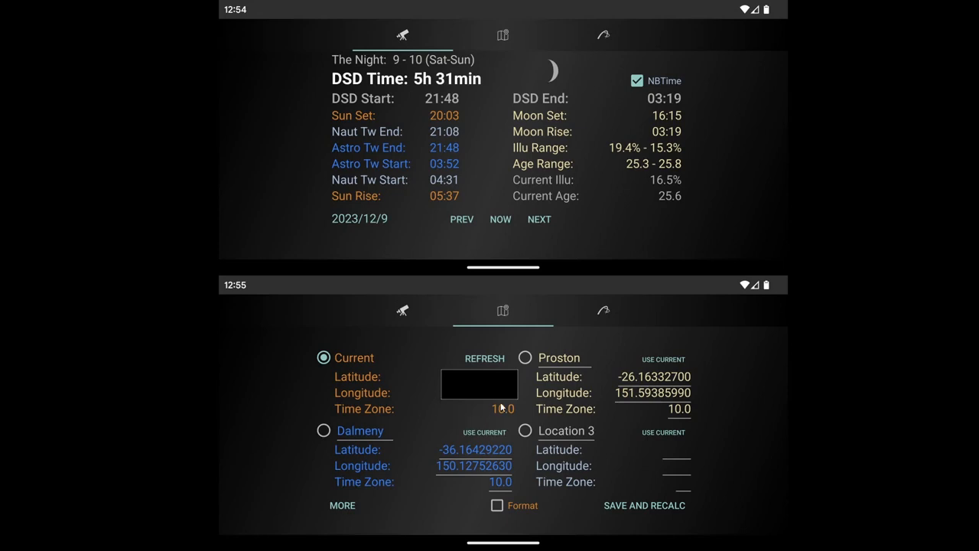
mouse_move(546, 477)
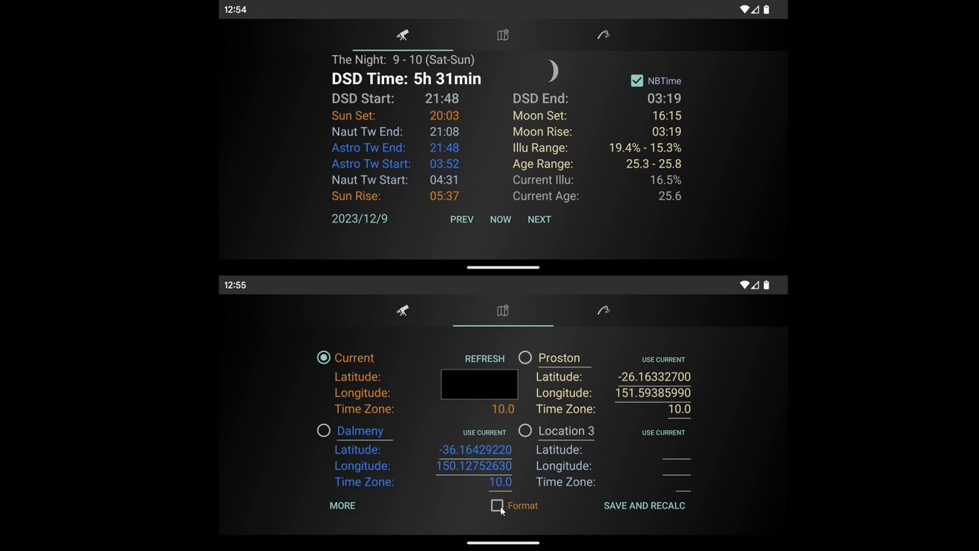
mouse_move(642, 384)
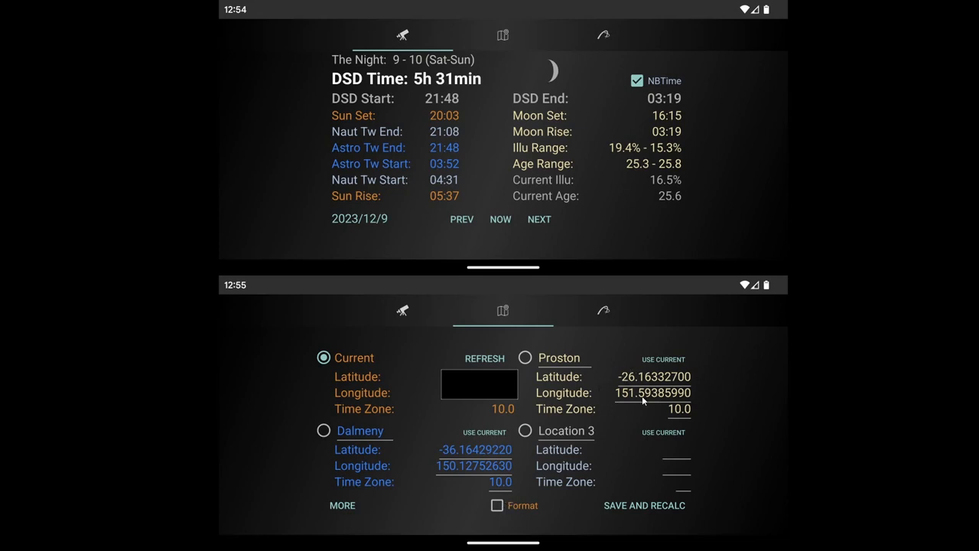
mouse_move(631, 390)
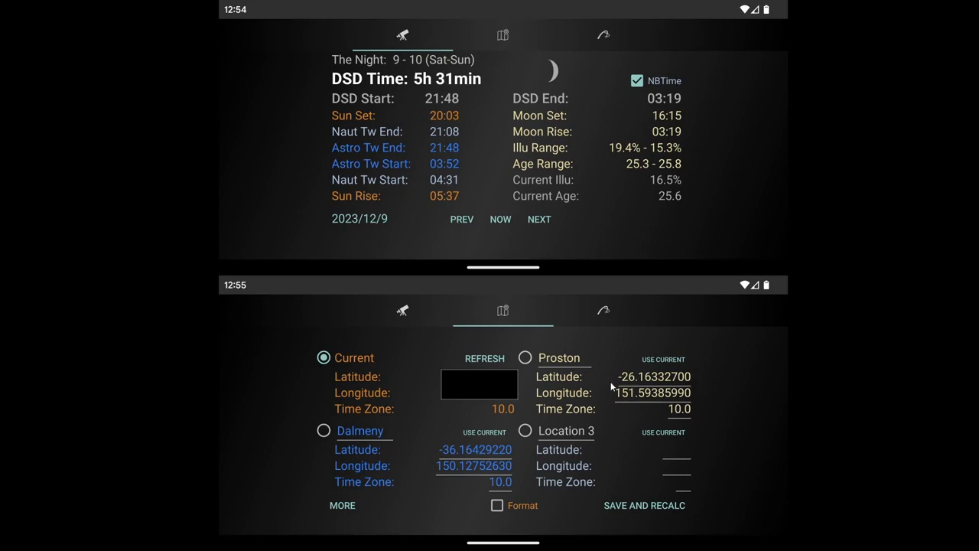
mouse_move(595, 398)
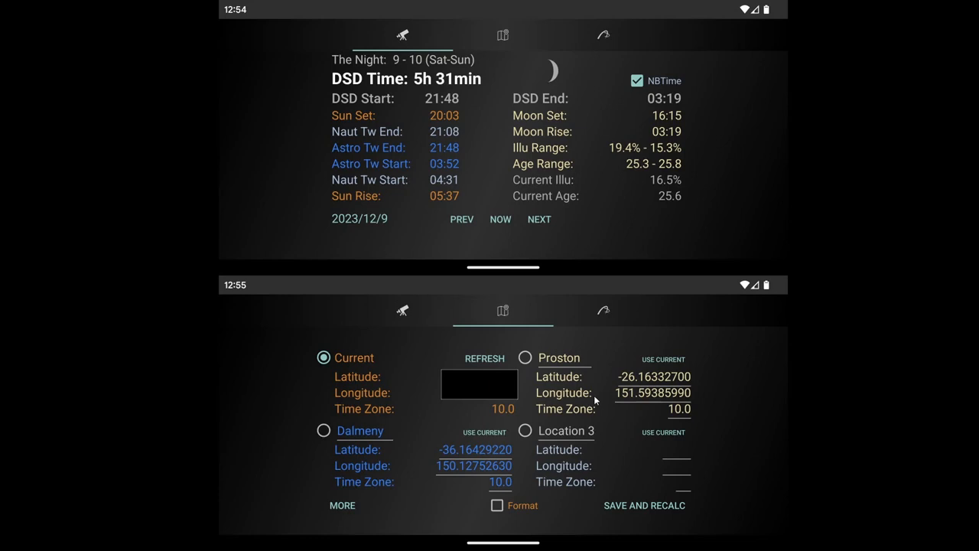
mouse_move(526, 492)
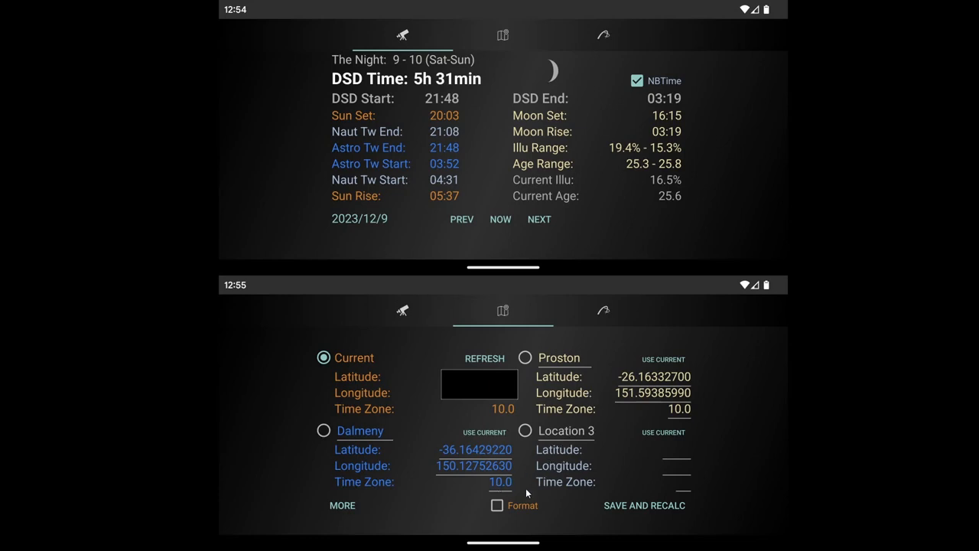
mouse_move(360, 447)
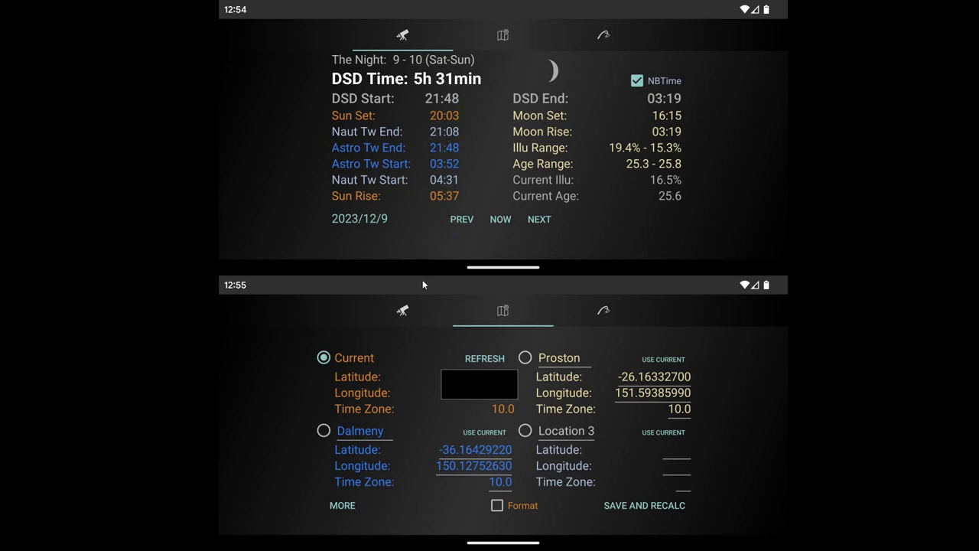
mouse_move(418, 337)
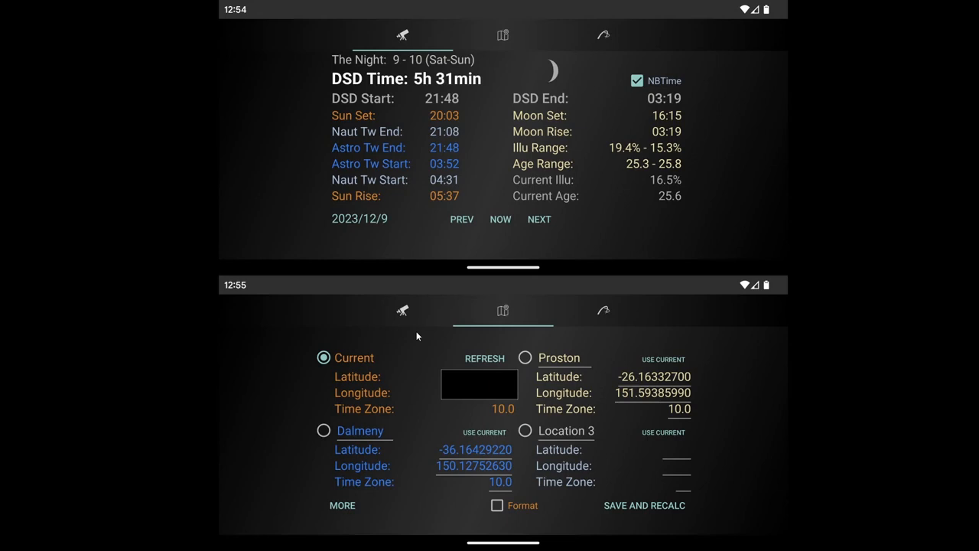
mouse_move(425, 301)
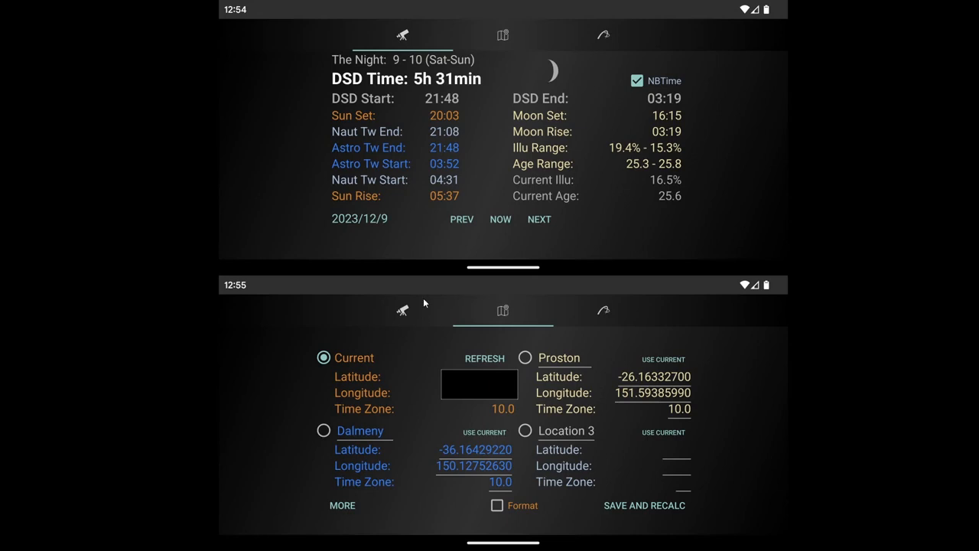
mouse_move(480, 277)
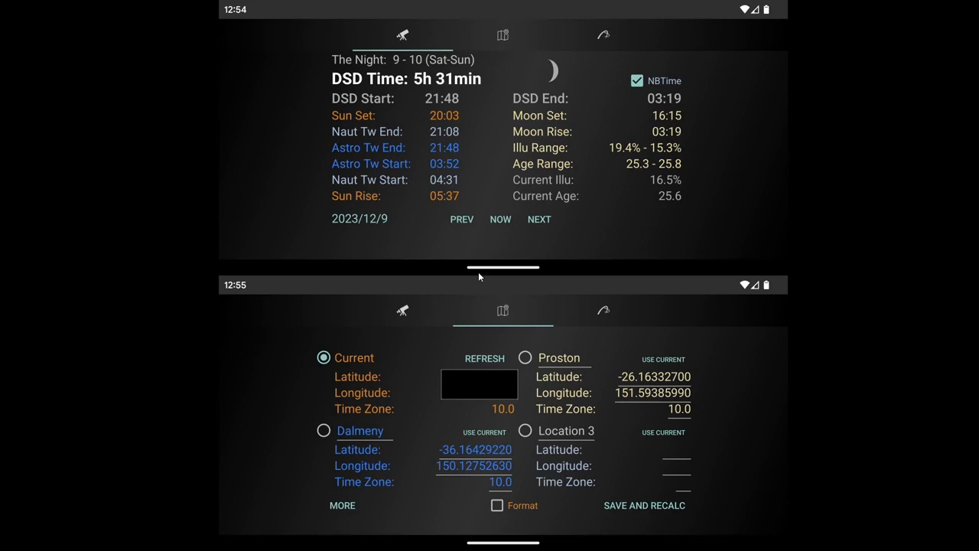
mouse_move(514, 297)
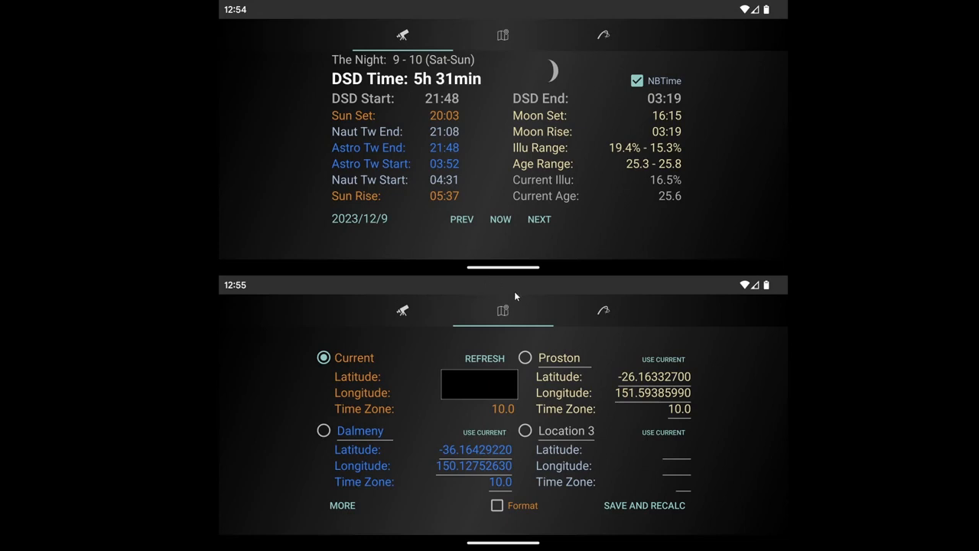
mouse_move(487, 291)
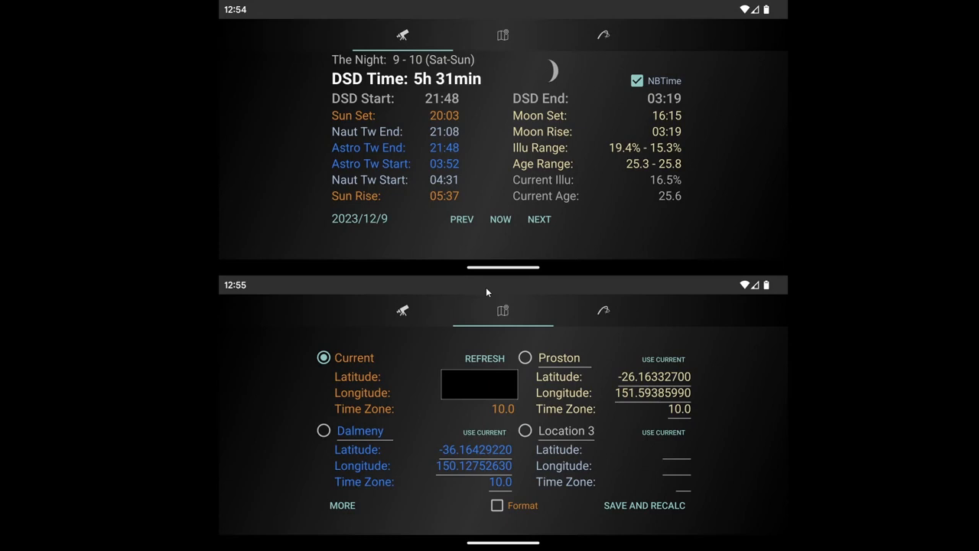
mouse_move(479, 301)
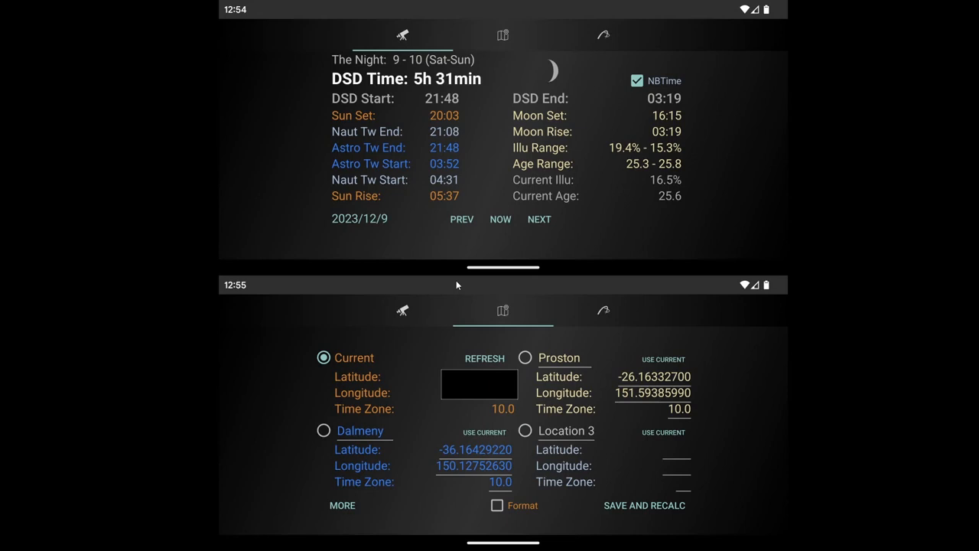
mouse_move(471, 279)
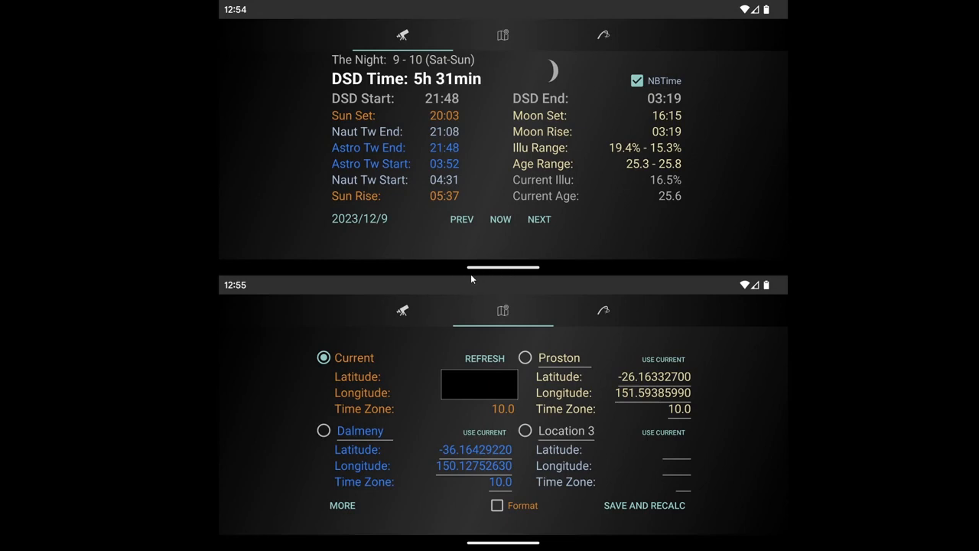
mouse_move(419, 211)
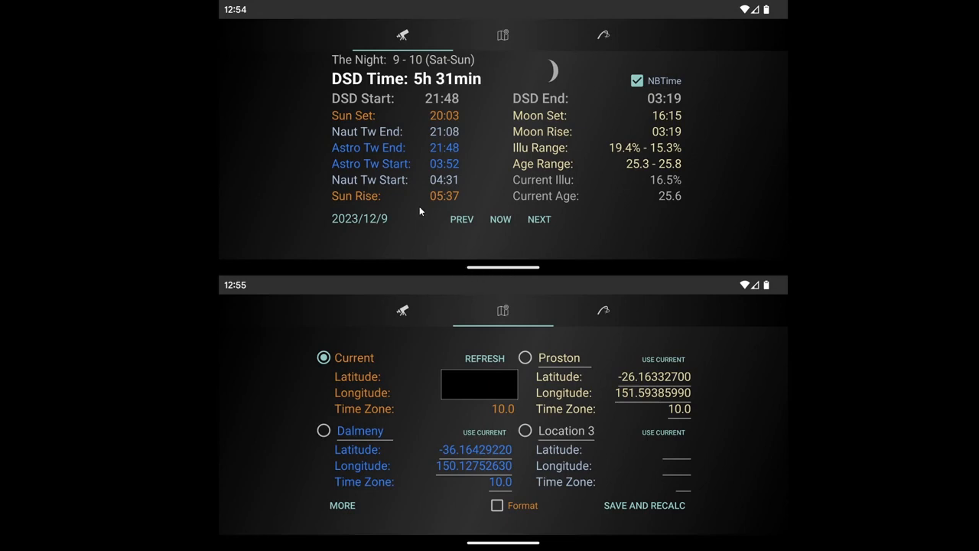
mouse_move(444, 161)
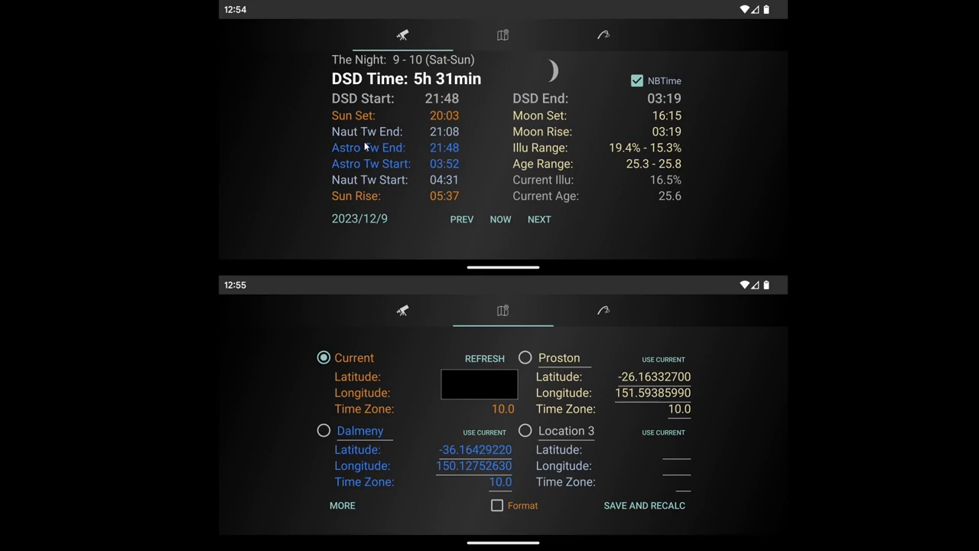
mouse_move(422, 98)
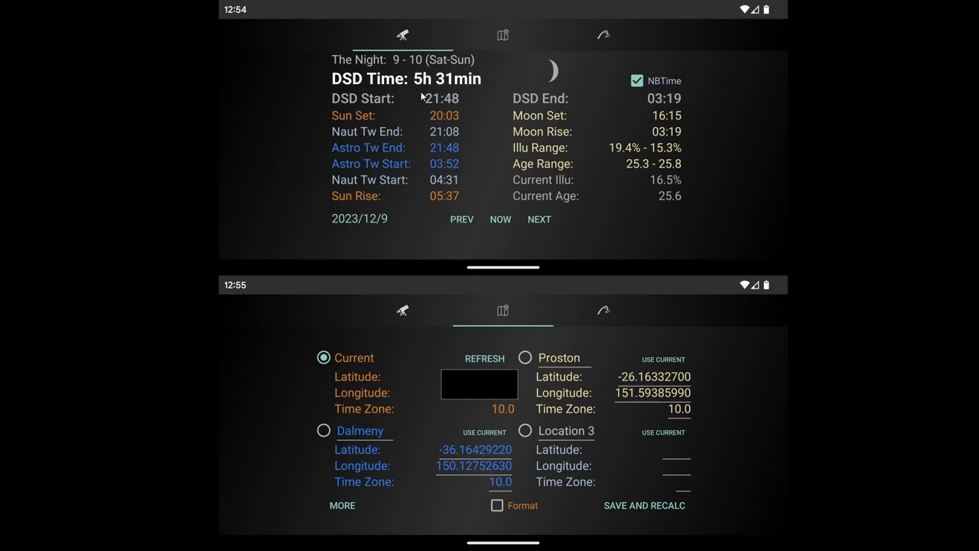
mouse_move(536, 104)
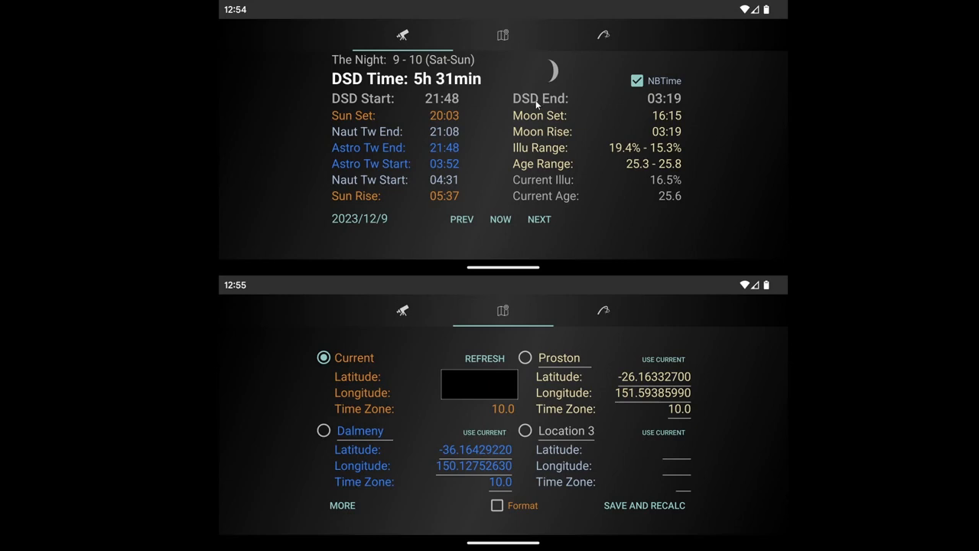
mouse_move(591, 140)
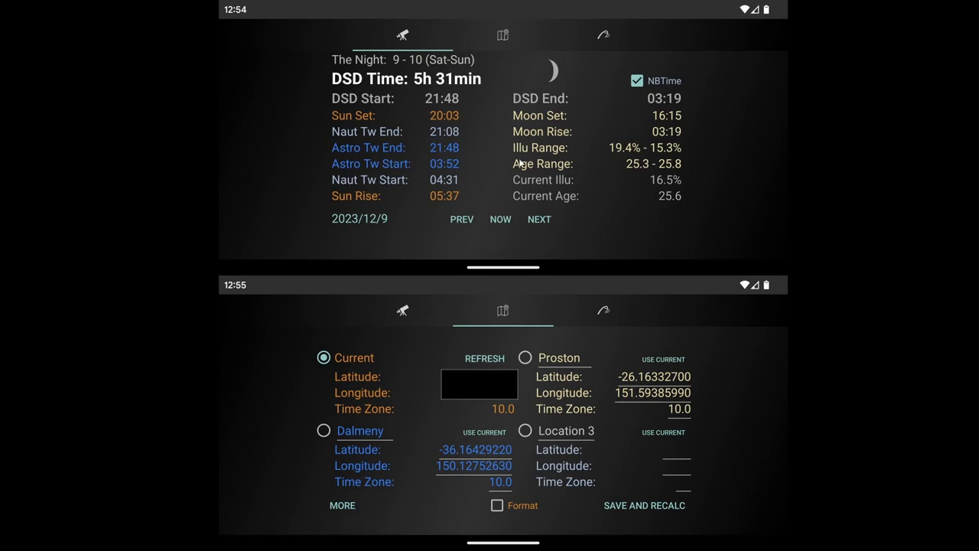
mouse_move(566, 12)
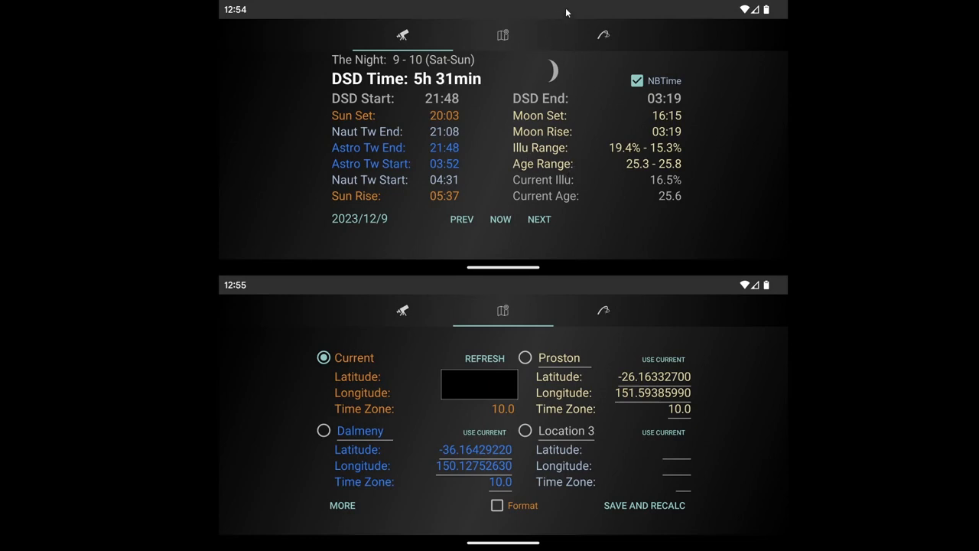